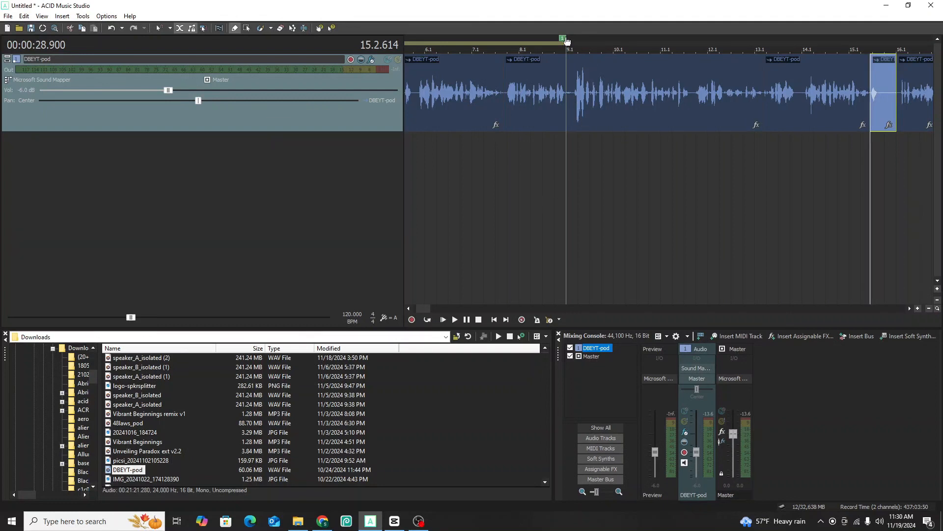
- Select the region marked over the opening section of the DBEYT-pod track
{"action": "right_click", "coordinate": [560, 38]}
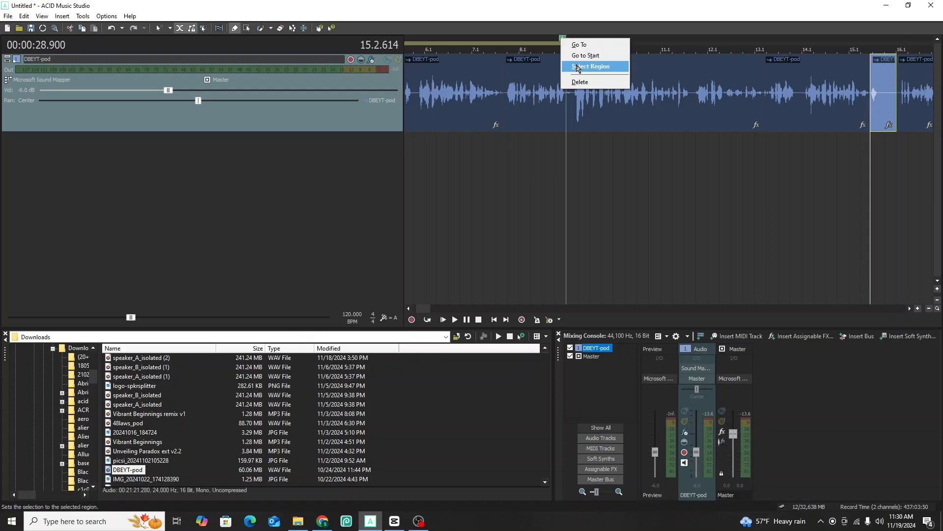
{"action": "left_click", "coordinate": [591, 67]}
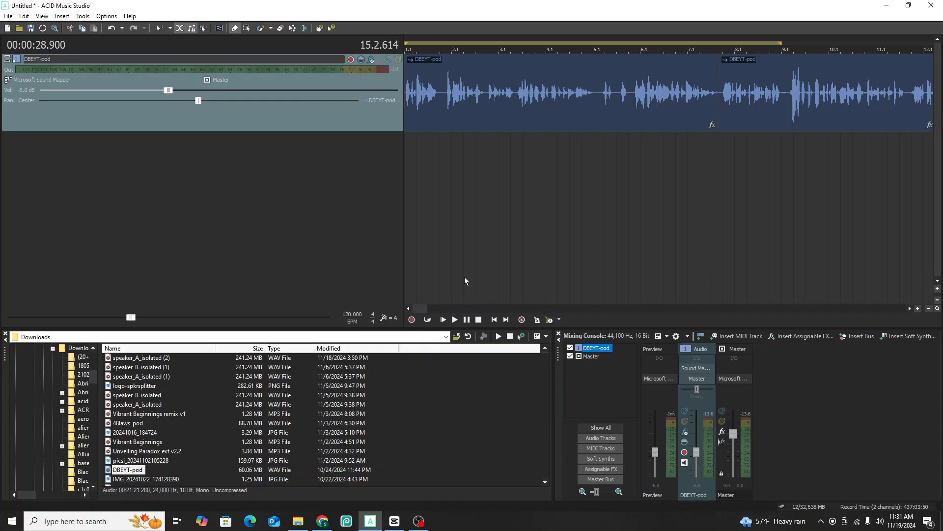
{"action": "mouse_move", "coordinate": [432, 163]}
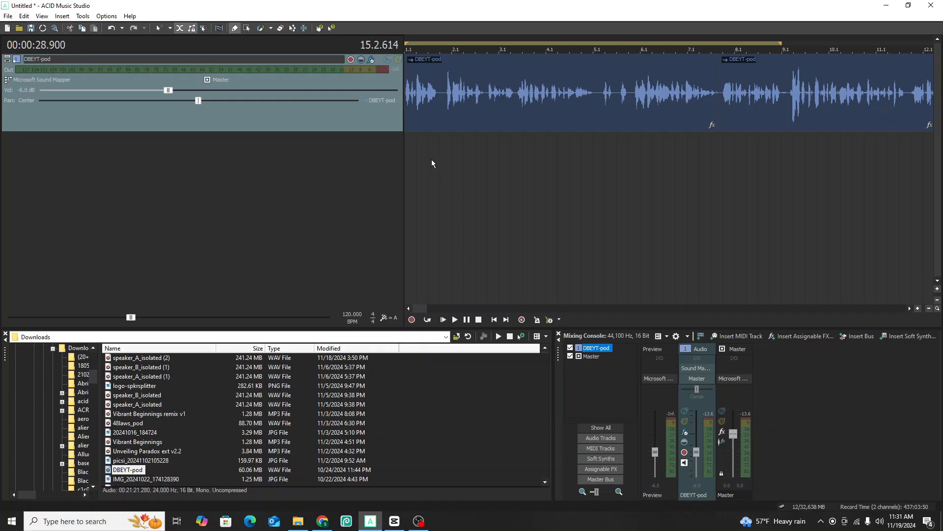
{"action": "mouse_move", "coordinate": [549, 172]}
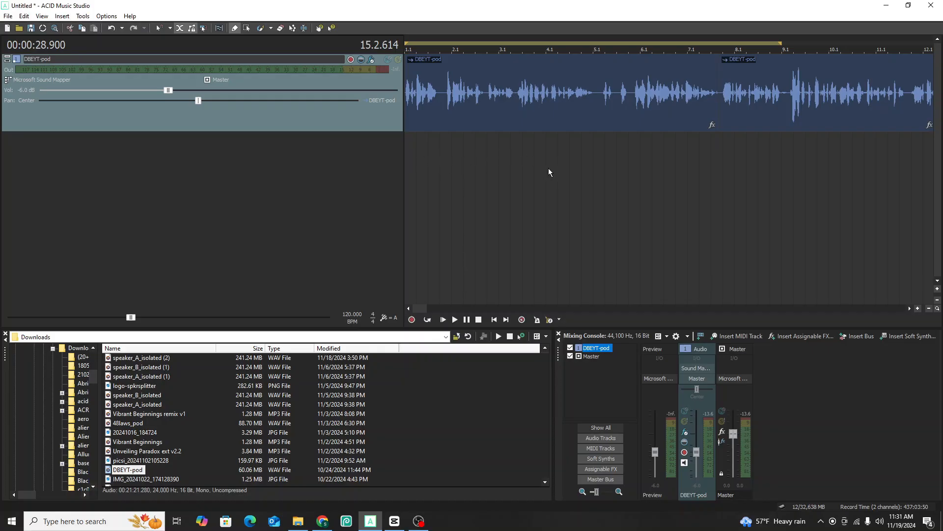
{"action": "mouse_move", "coordinate": [590, 172]}
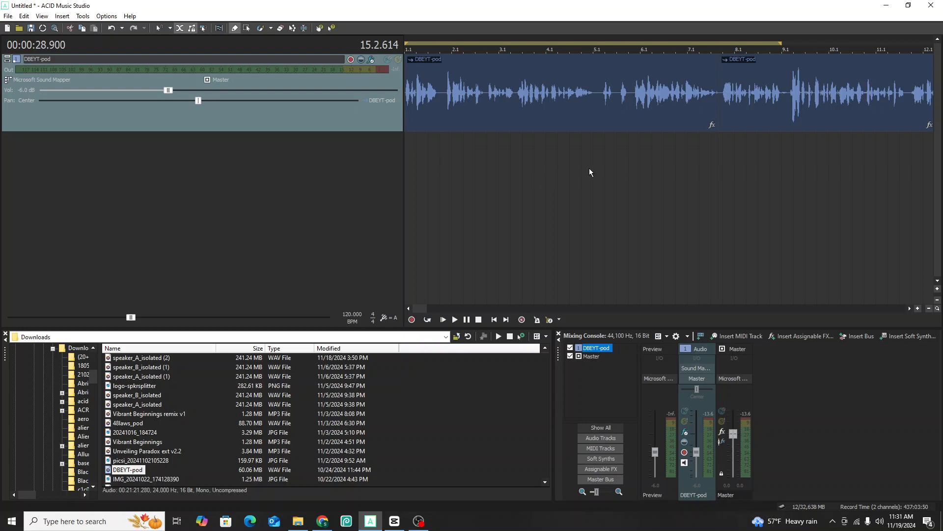
{"action": "mouse_move", "coordinate": [552, 132]}
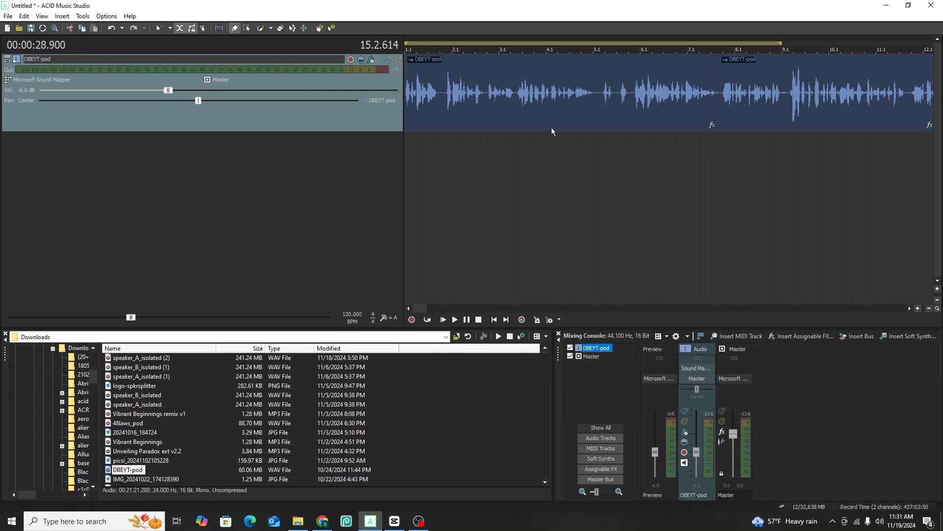
{"action": "mouse_move", "coordinate": [566, 138]}
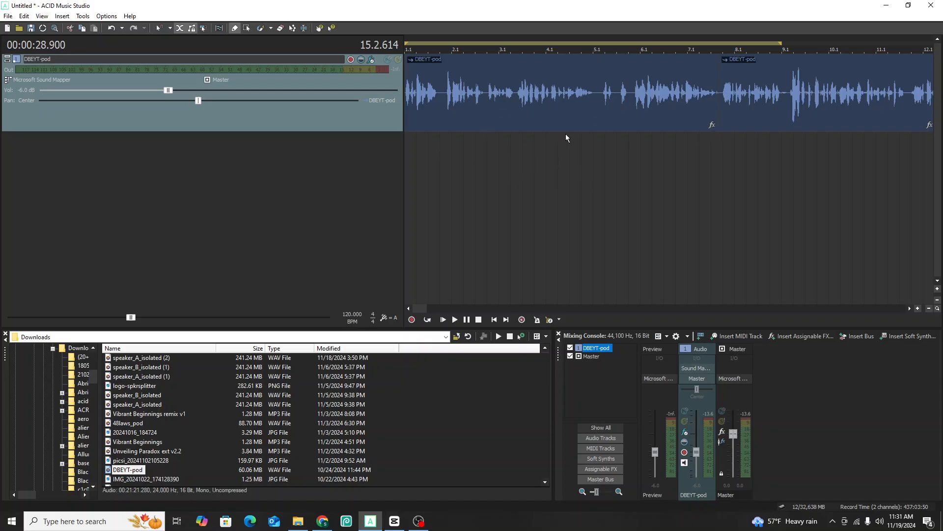
{"action": "mouse_move", "coordinate": [559, 179]}
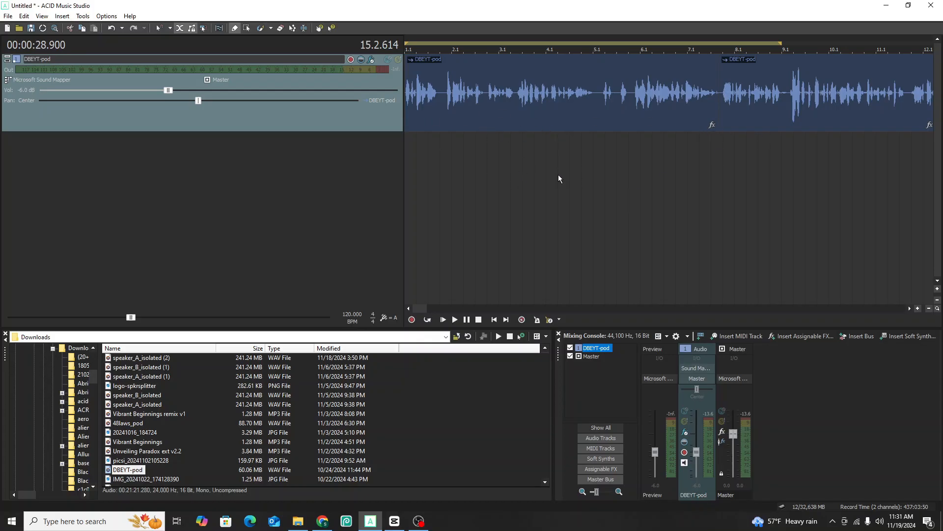
{"action": "mouse_move", "coordinate": [391, 509]}
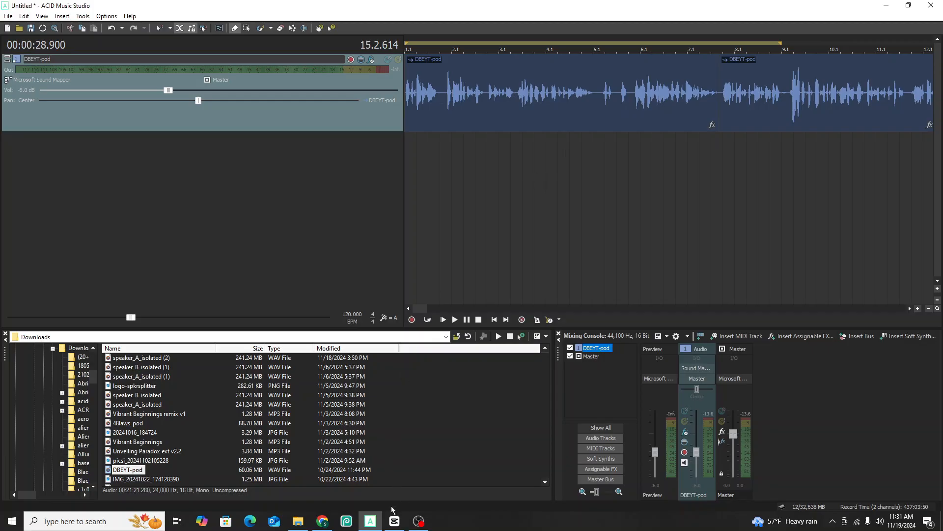
- Bring CapCut's 1018-copy Bytes & Books Podcast project to the front
{"action": "left_click", "coordinate": [394, 520]}
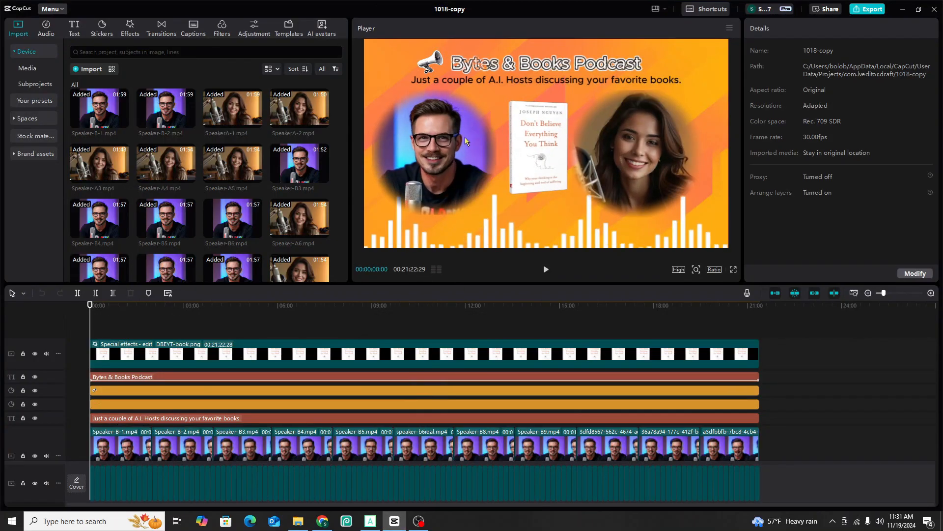
{"action": "mouse_move", "coordinate": [461, 159]}
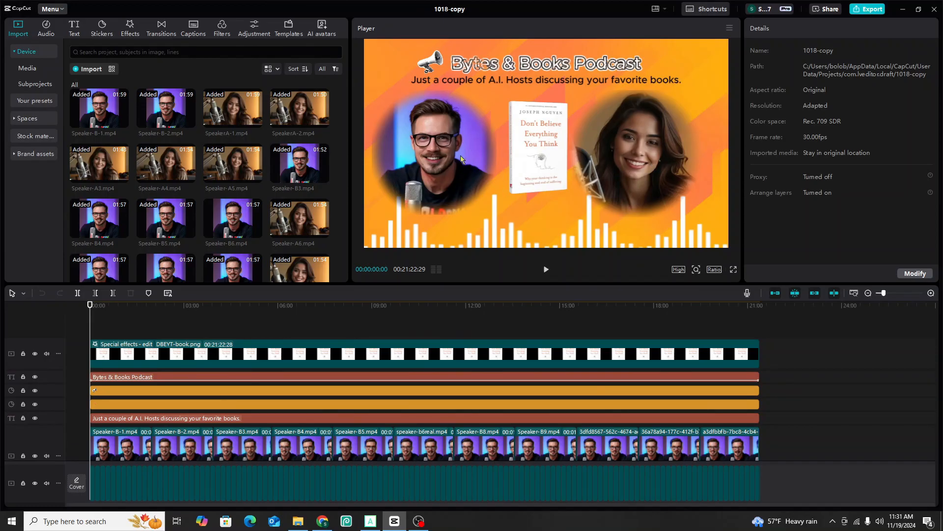
{"action": "mouse_move", "coordinate": [396, 206]}
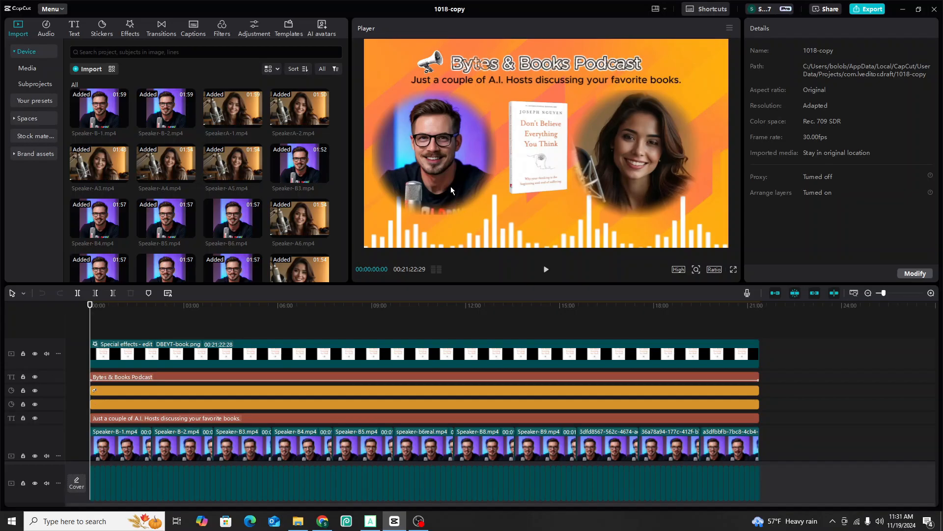
{"action": "mouse_move", "coordinate": [433, 164]}
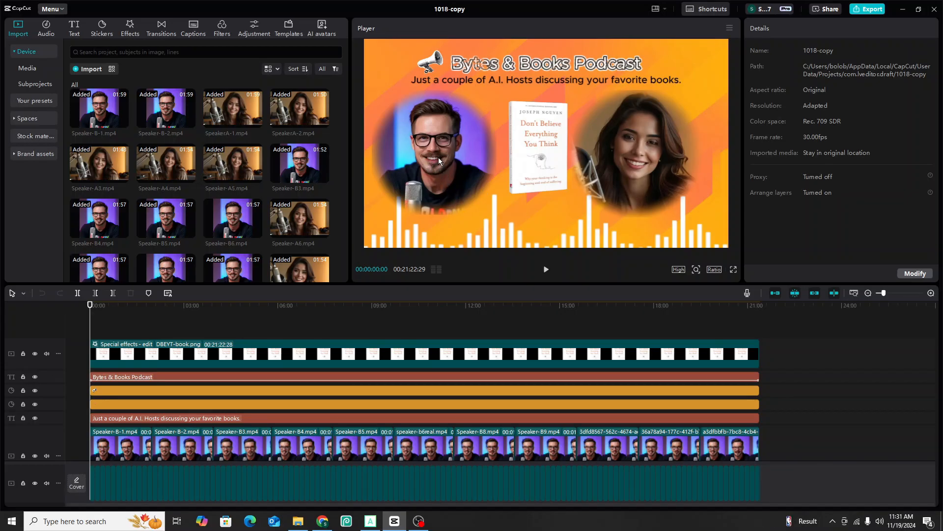
{"action": "mouse_move", "coordinate": [577, 207]}
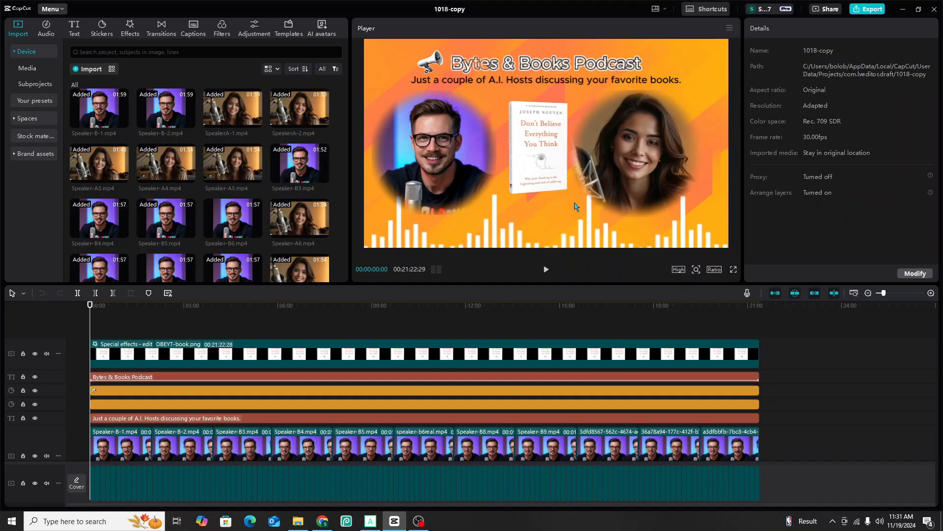
{"action": "mouse_move", "coordinate": [422, 144]}
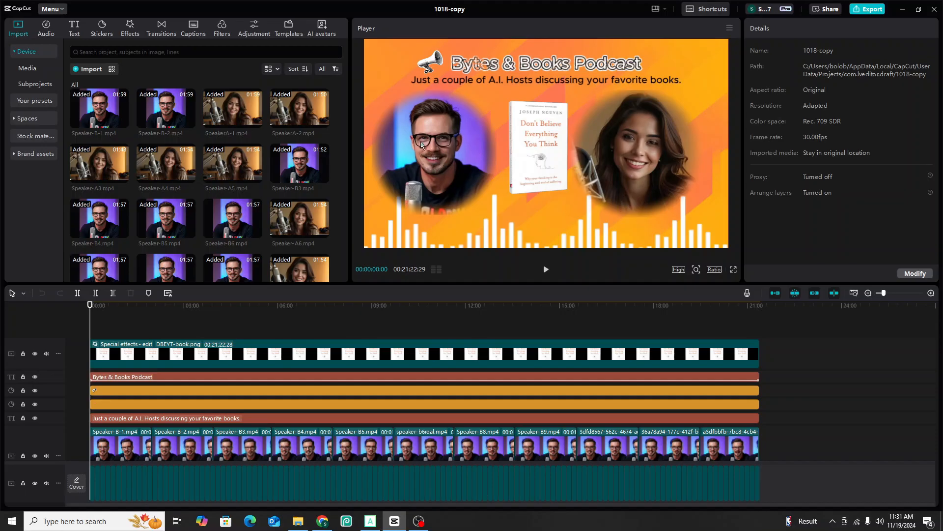
{"action": "mouse_move", "coordinate": [445, 172]}
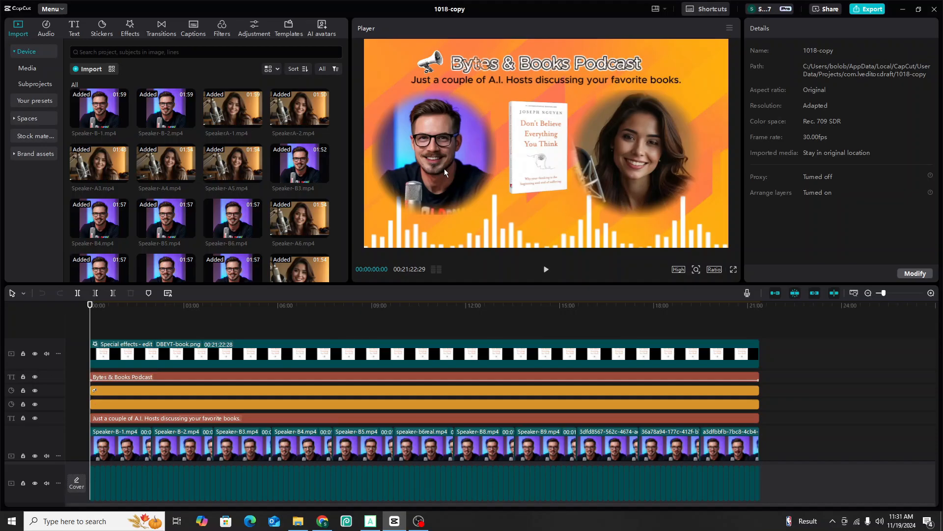
{"action": "mouse_move", "coordinate": [437, 165]}
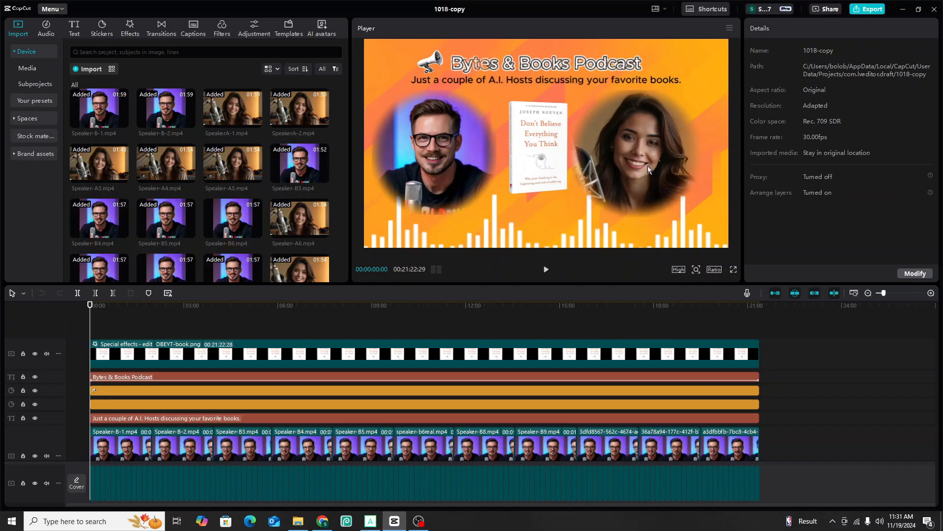
{"action": "mouse_move", "coordinate": [634, 158]}
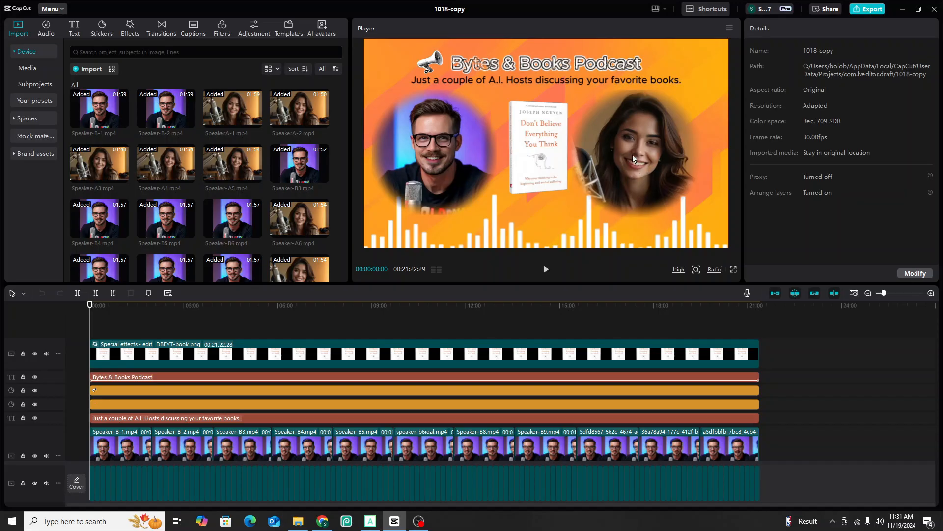
{"action": "mouse_move", "coordinate": [653, 165]}
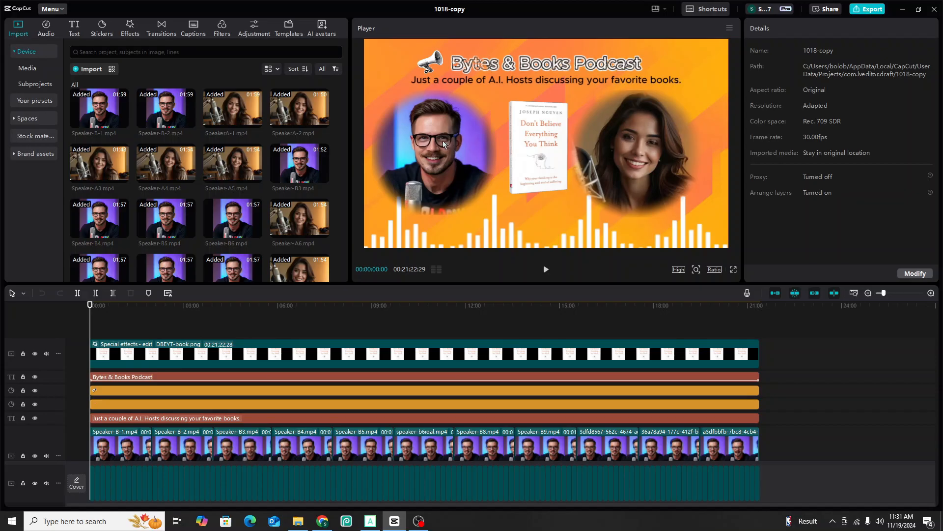
{"action": "mouse_move", "coordinate": [451, 162]}
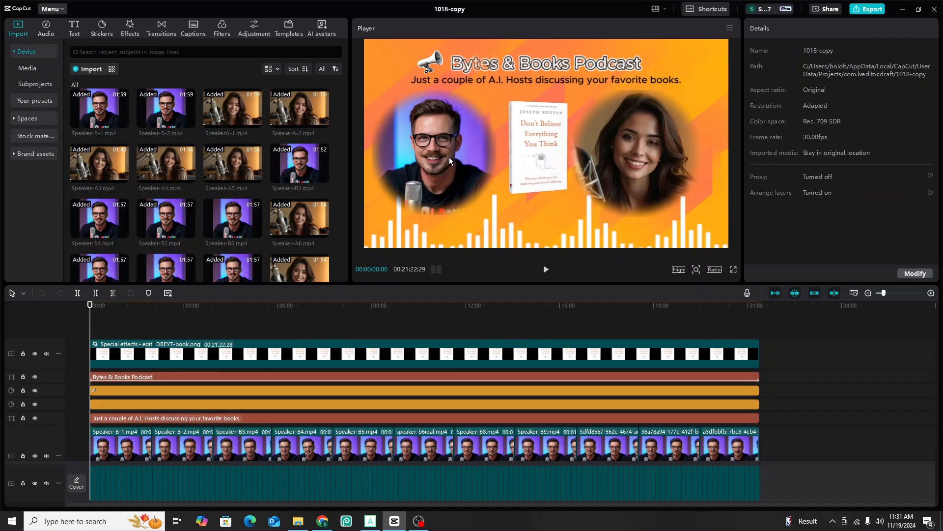
{"action": "mouse_move", "coordinate": [465, 292]}
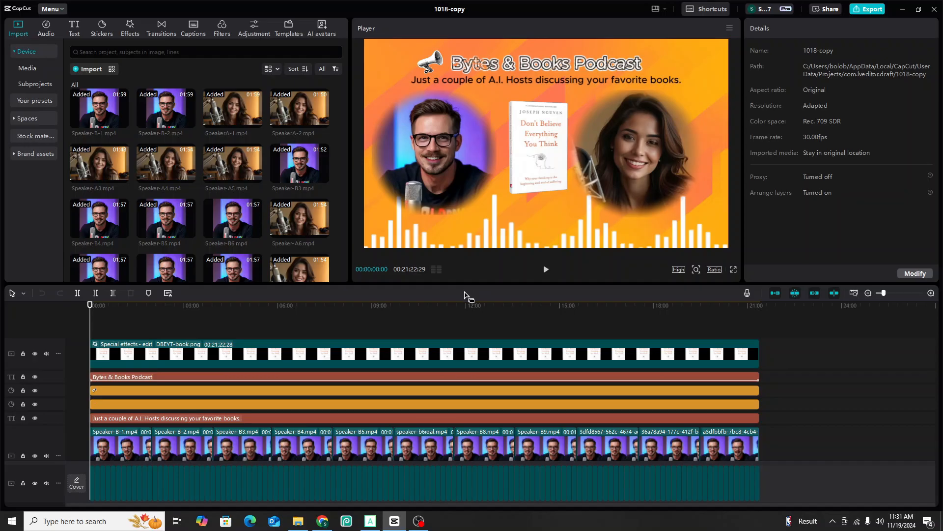
{"action": "mouse_move", "coordinate": [634, 213]}
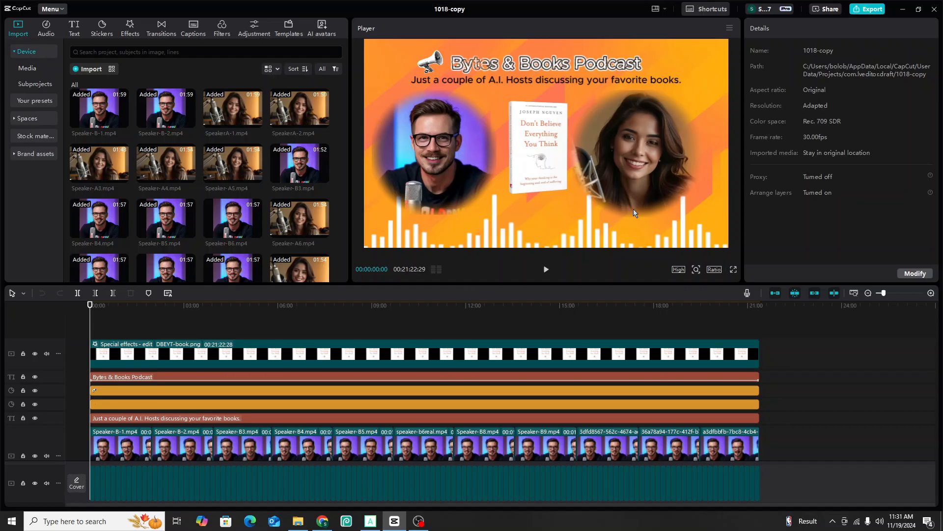
{"action": "mouse_move", "coordinate": [636, 227]}
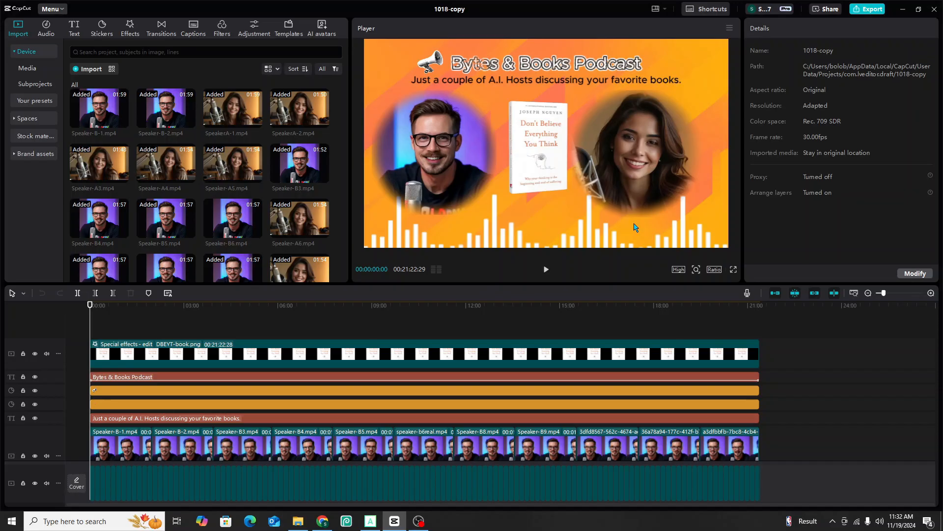
{"action": "mouse_move", "coordinate": [527, 200]}
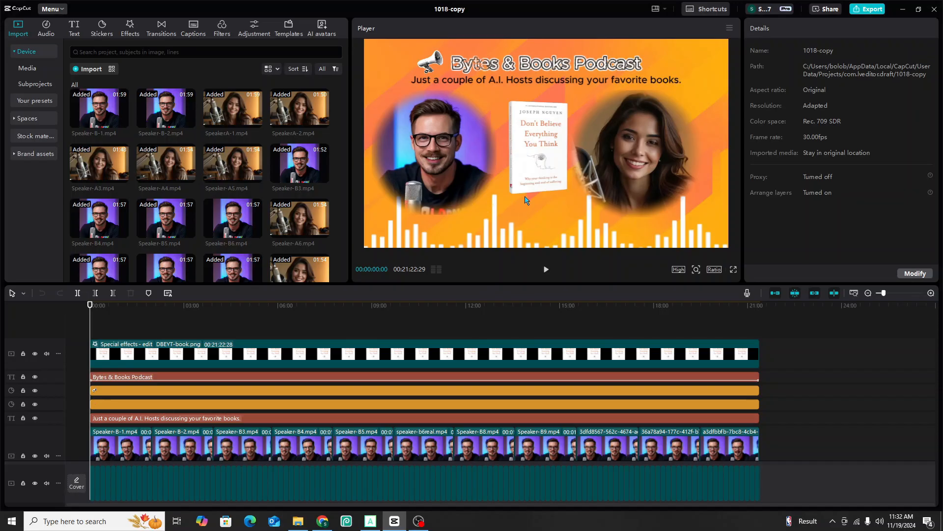
{"action": "mouse_move", "coordinate": [419, 171]}
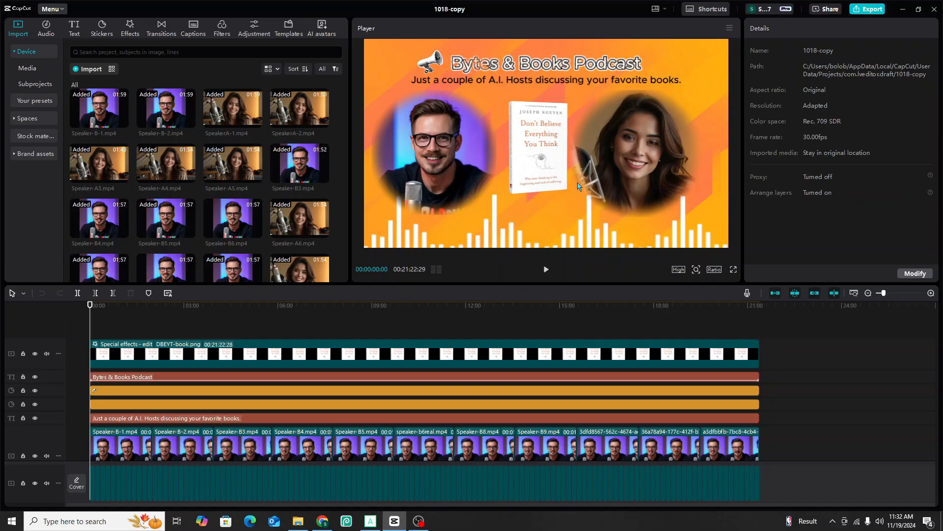
{"action": "mouse_move", "coordinate": [639, 173]}
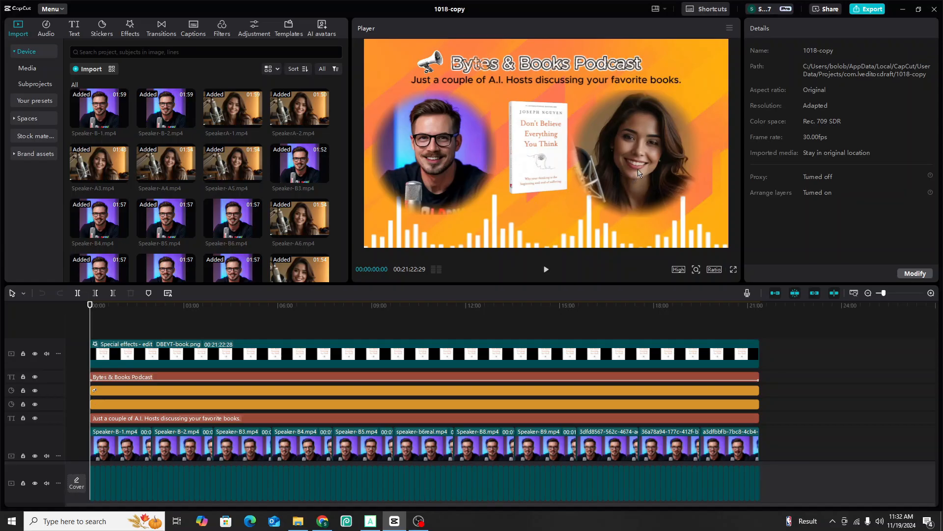
{"action": "mouse_move", "coordinate": [608, 179]}
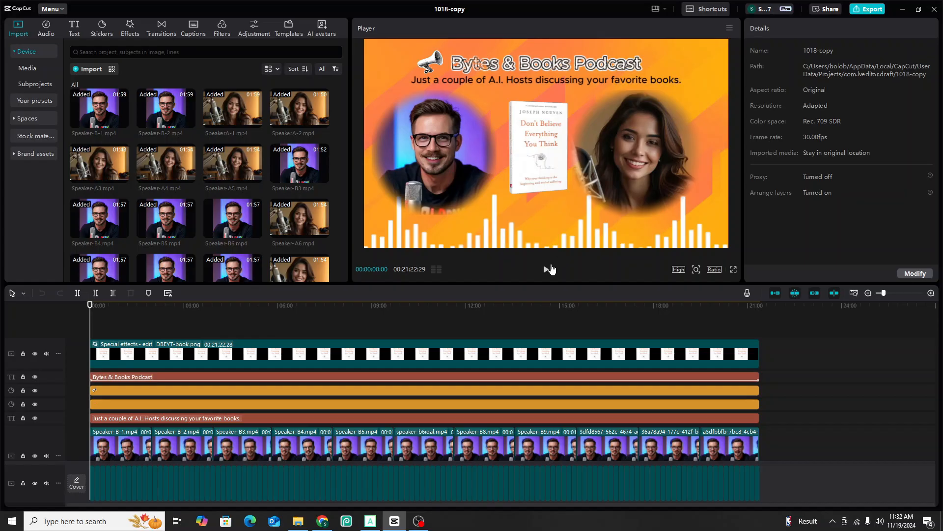
{"action": "mouse_move", "coordinate": [549, 273]}
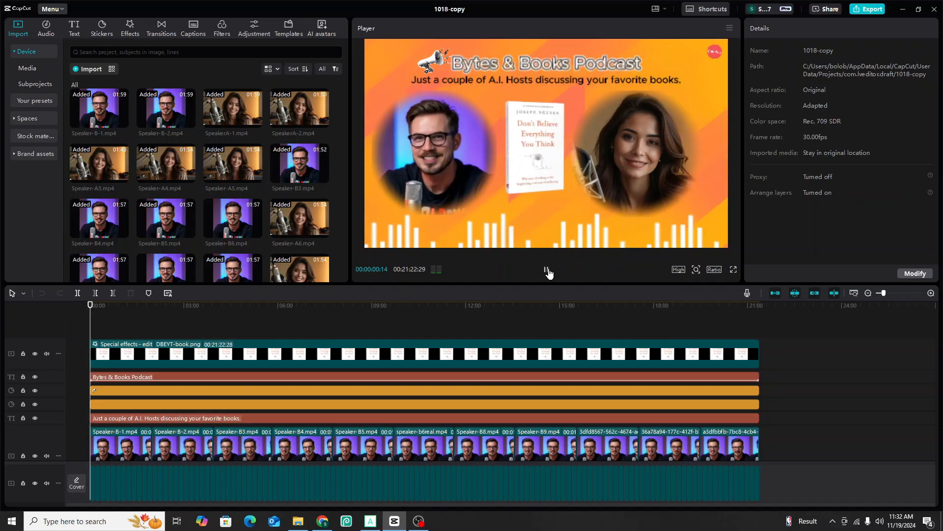
{"action": "left_click", "coordinate": [546, 269]}
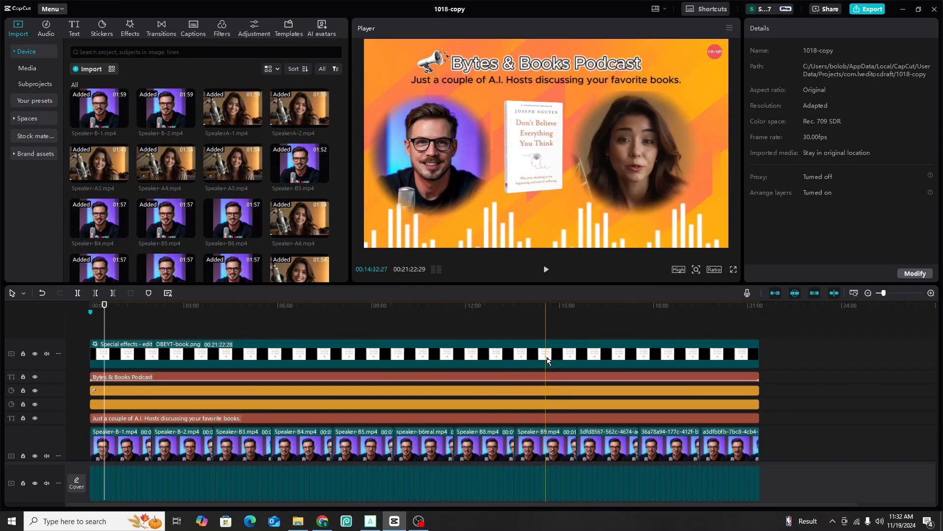
{"action": "left_click", "coordinate": [418, 521]}
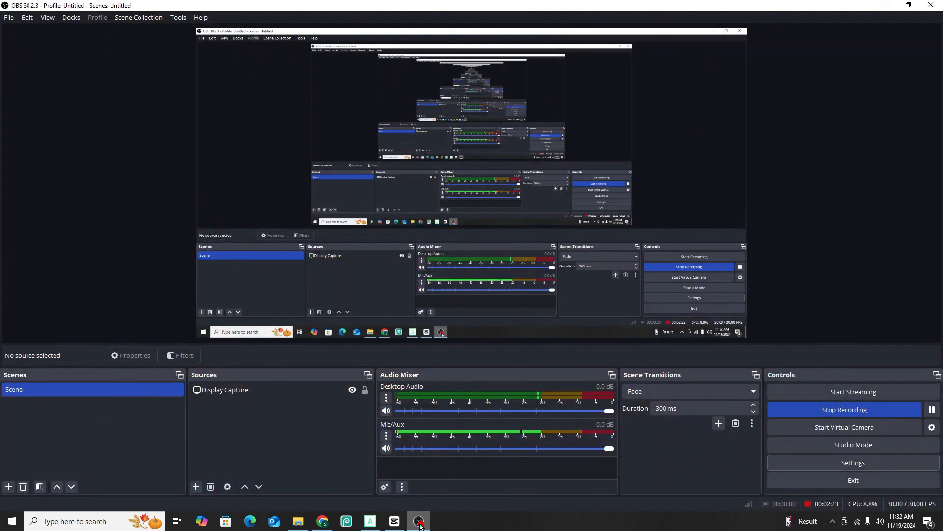
{"action": "left_click", "coordinate": [419, 521]}
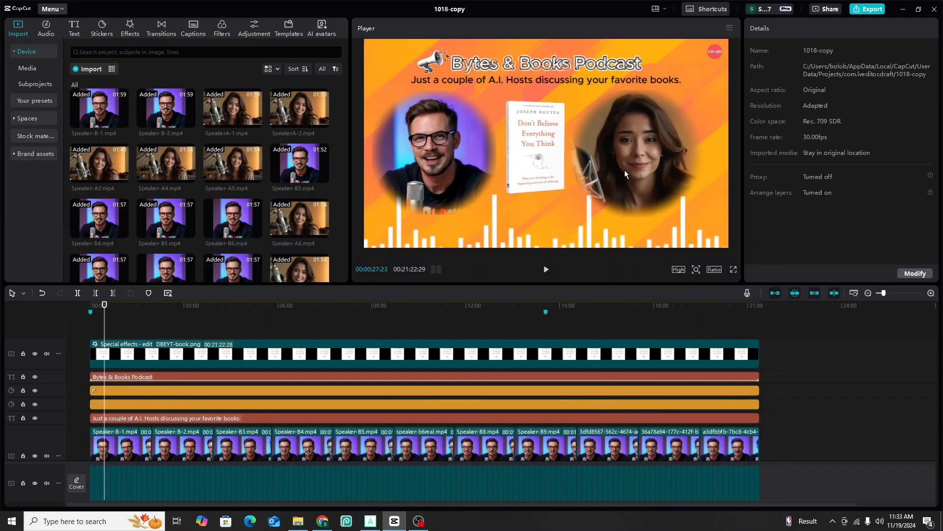
{"action": "mouse_move", "coordinate": [632, 184]}
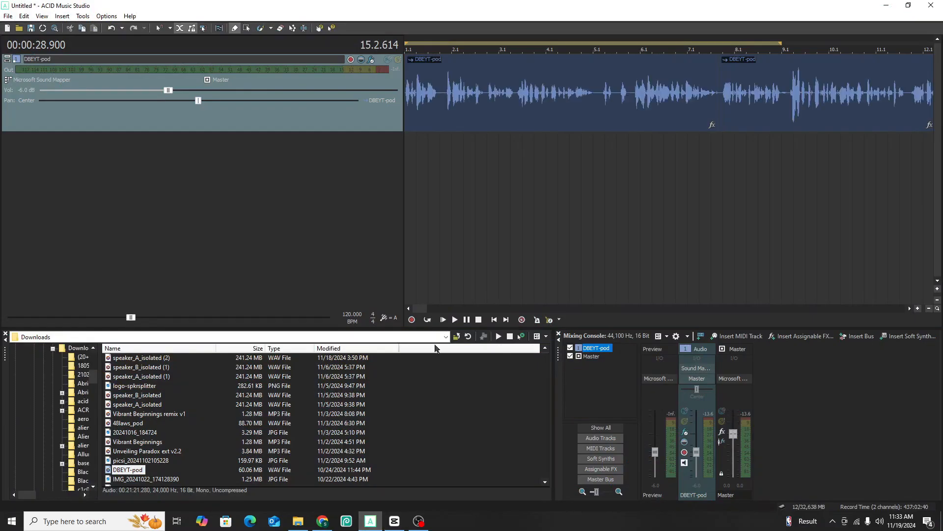
{"action": "mouse_move", "coordinate": [471, 257]}
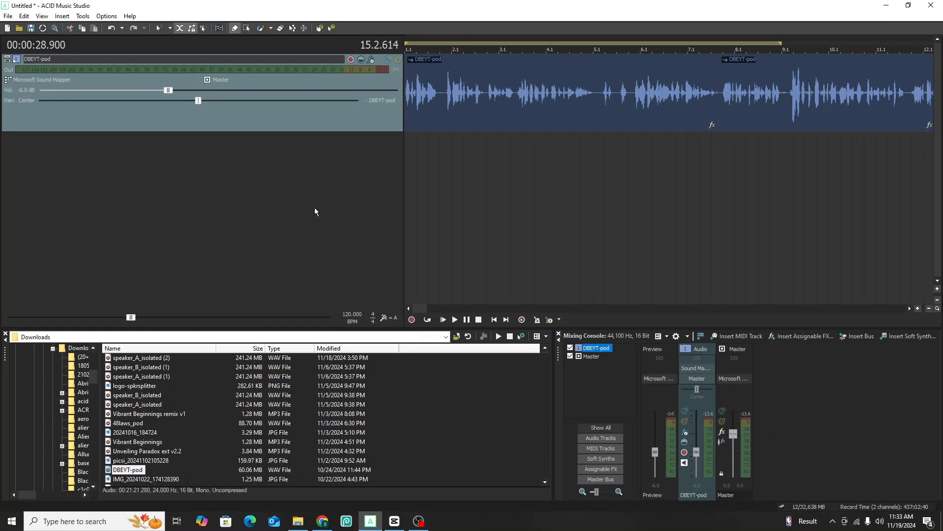
{"action": "mouse_move", "coordinate": [311, 242]}
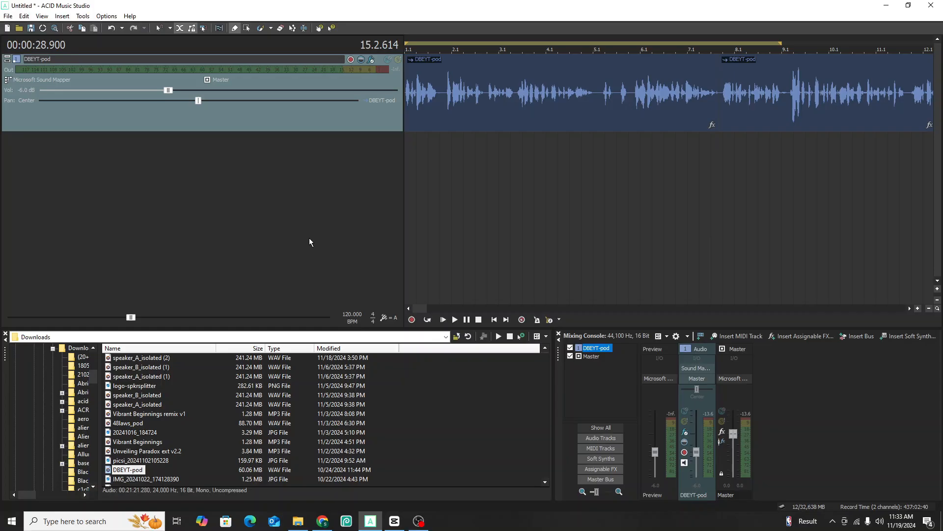
{"action": "mouse_move", "coordinate": [115, 156]}
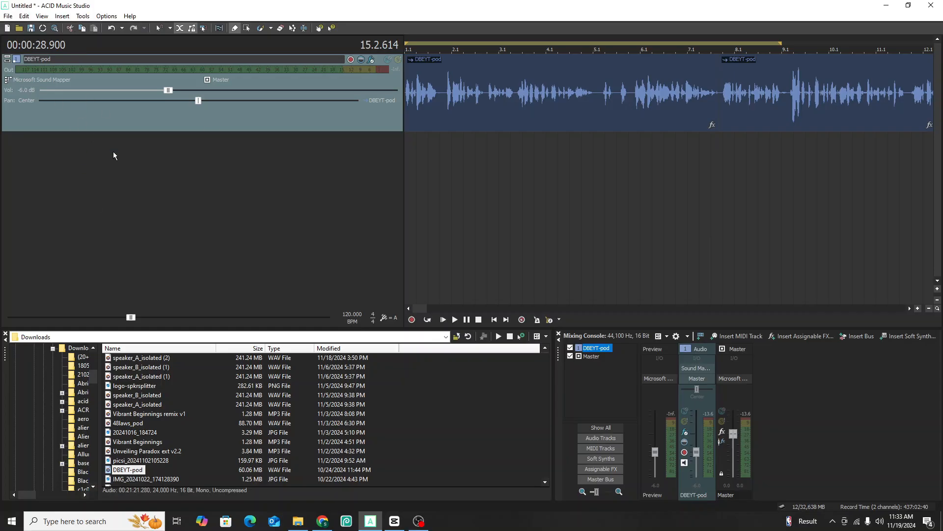
{"action": "mouse_move", "coordinate": [263, 235]}
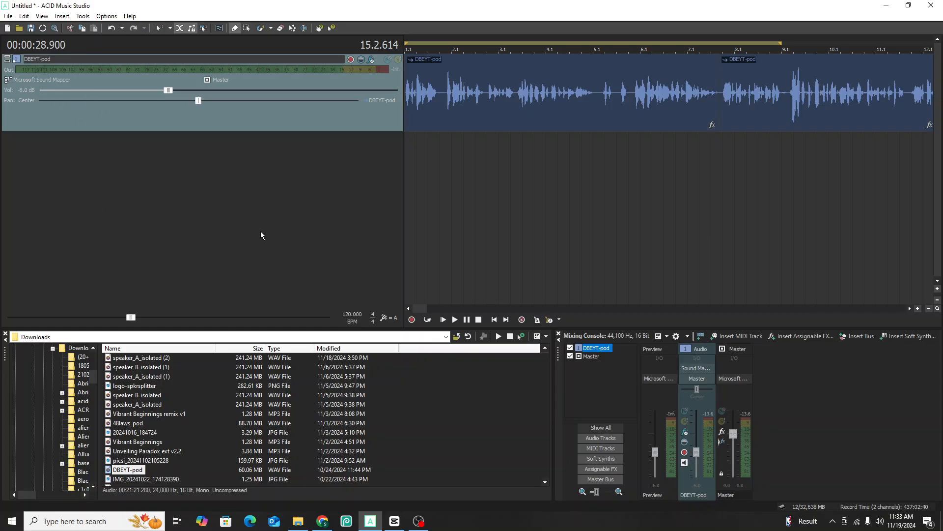
{"action": "mouse_move", "coordinate": [427, 96]}
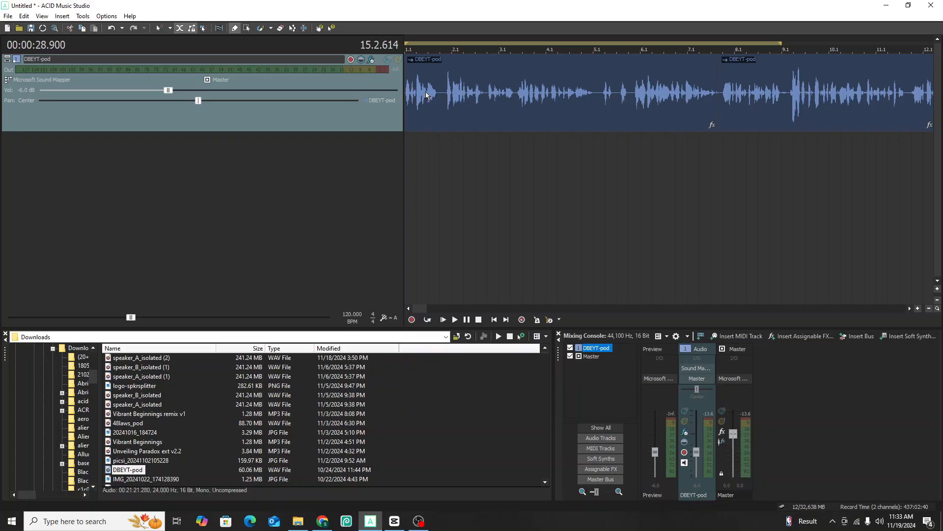
- Return the DBEYT-pod playback position to the start at 00:00:00.000
{"action": "left_click", "coordinate": [494, 319]}
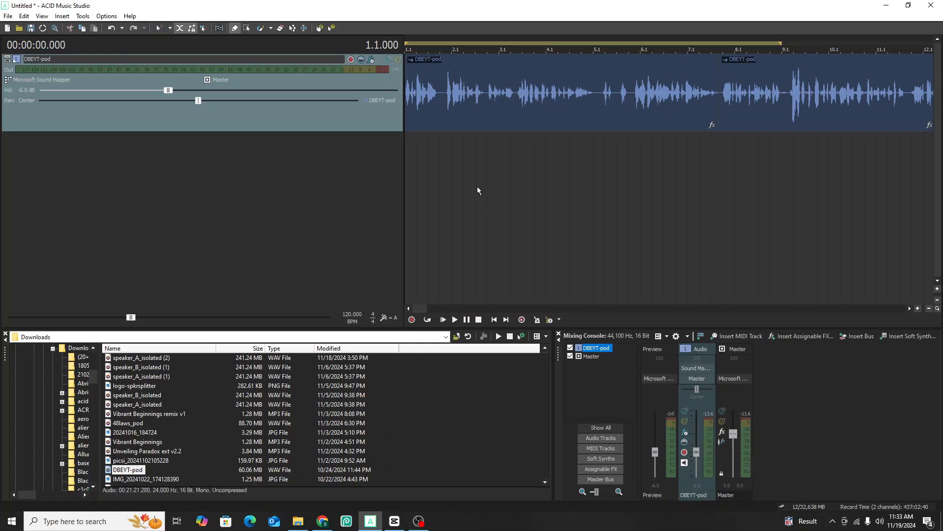
{"action": "mouse_move", "coordinate": [403, 152]}
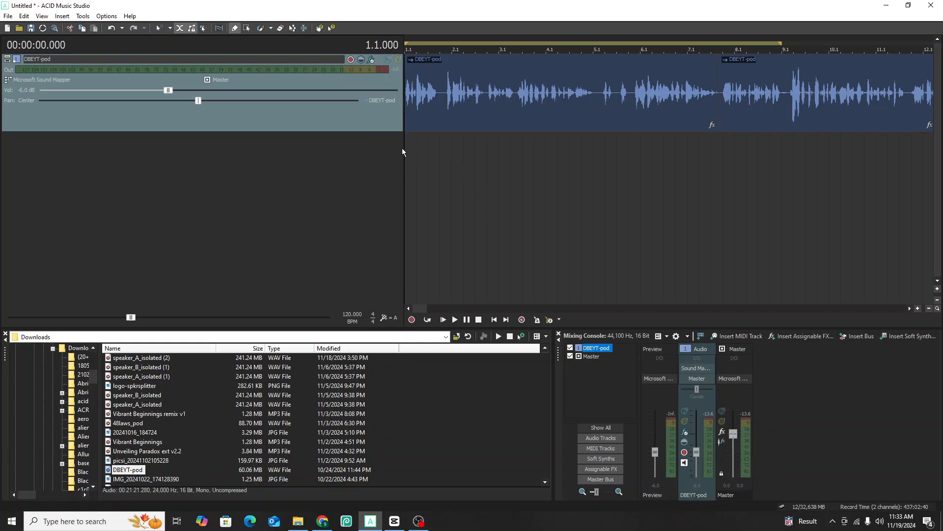
{"action": "mouse_move", "coordinate": [437, 156]}
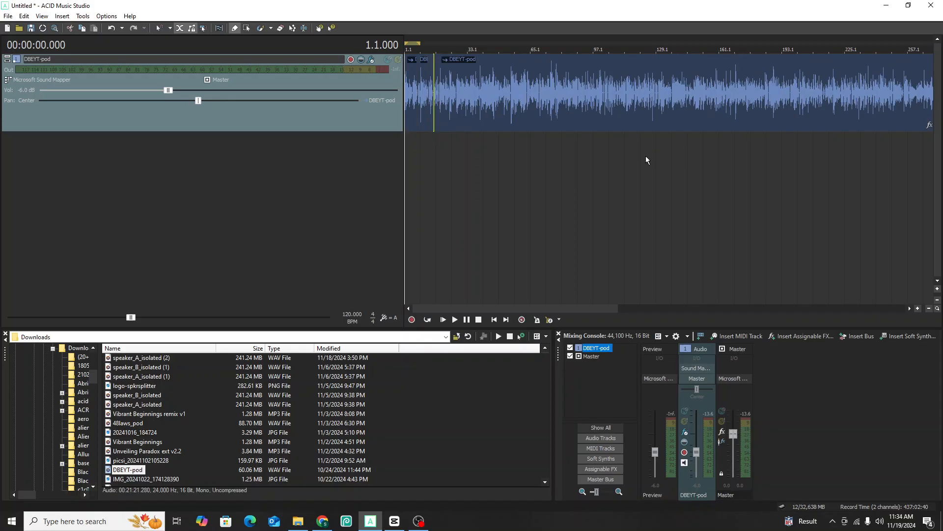
{"action": "mouse_move", "coordinate": [469, 193]}
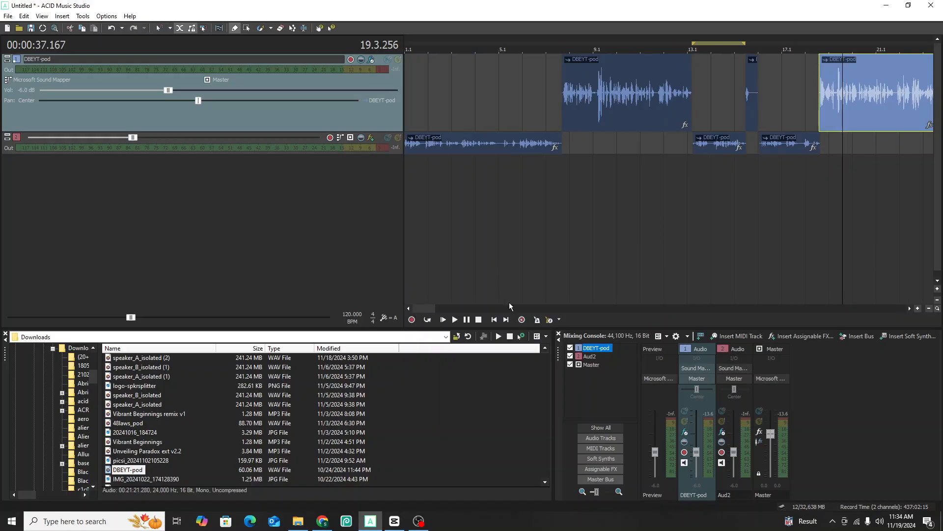
{"action": "left_click", "coordinate": [454, 319]}
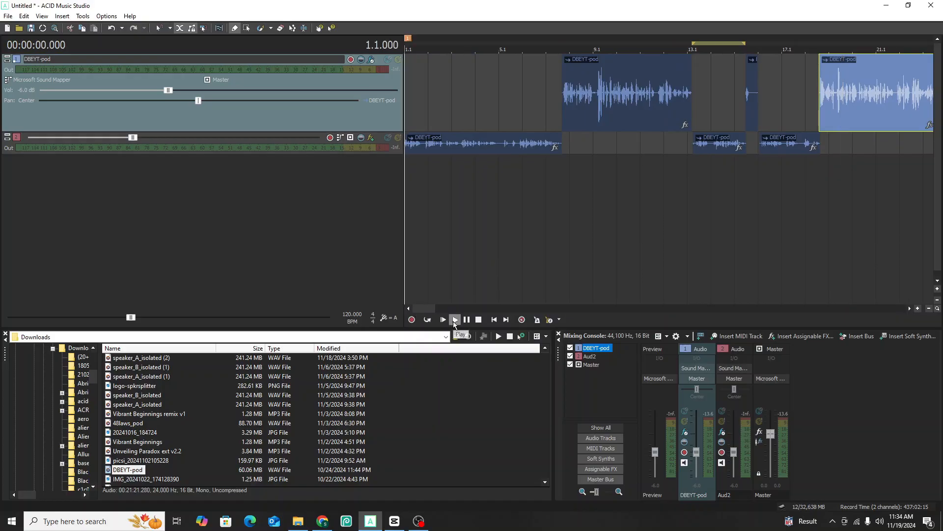
{"action": "left_click", "coordinate": [455, 320]}
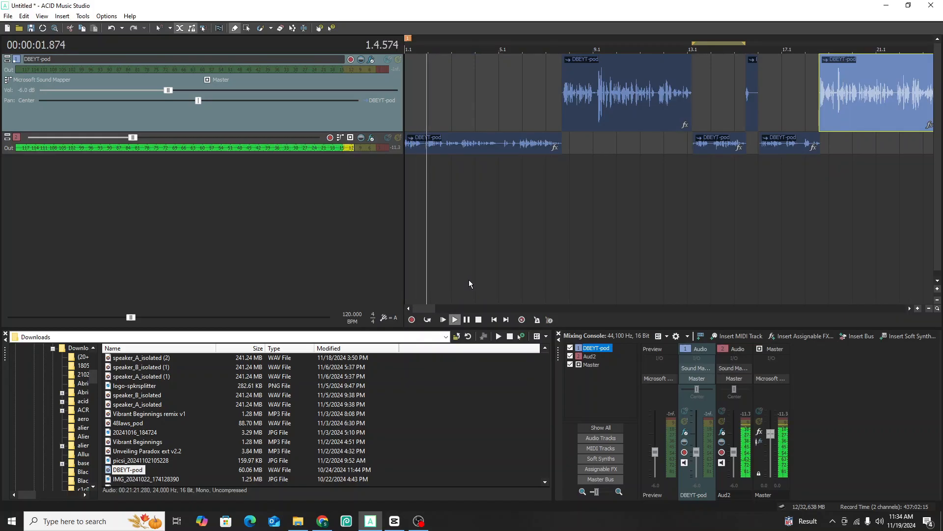
{"action": "left_click", "coordinate": [454, 319]}
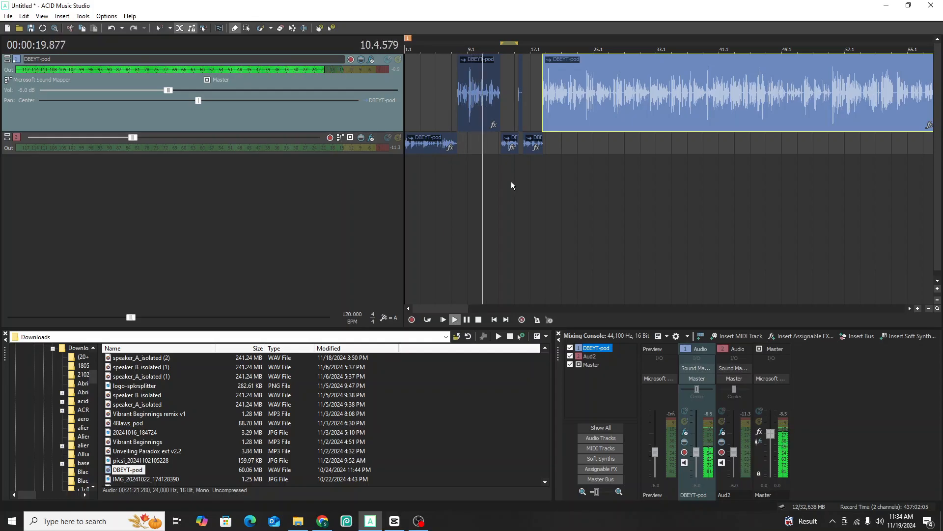
{"action": "left_click", "coordinate": [455, 320]}
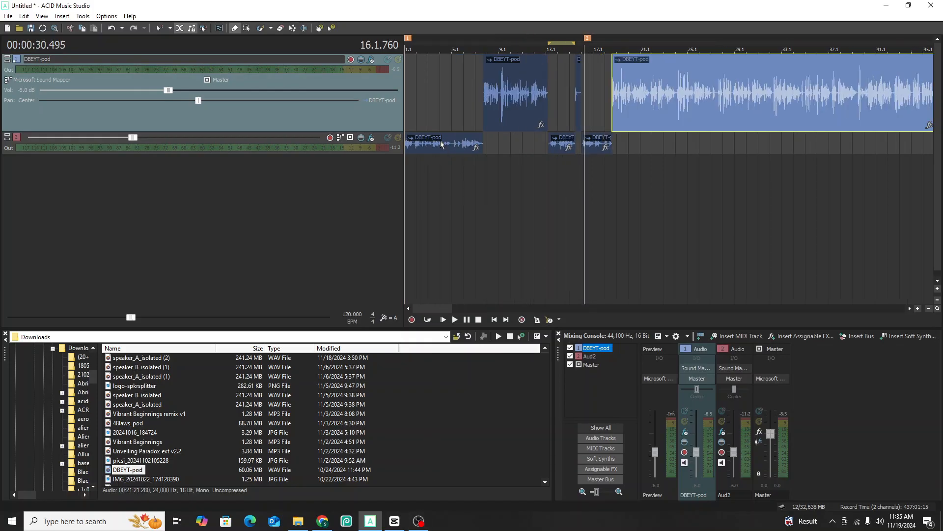
{"action": "mouse_move", "coordinate": [262, 146]}
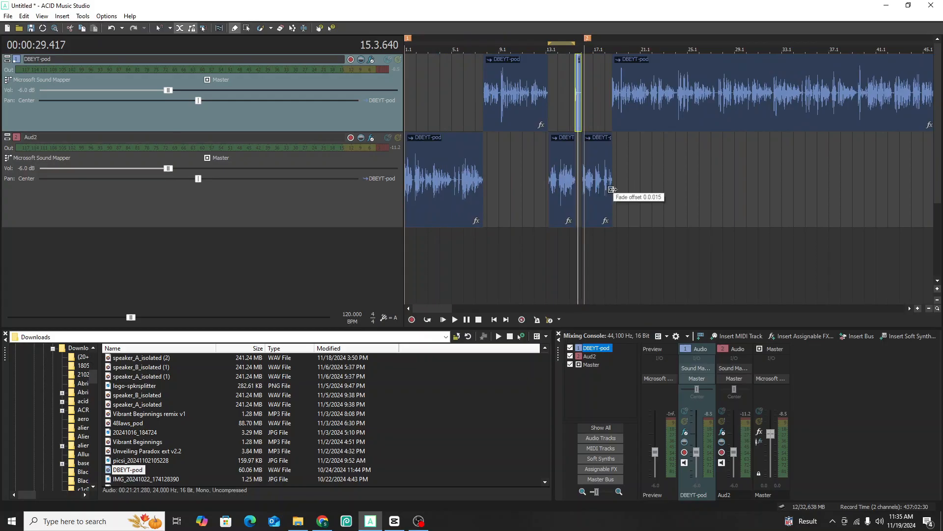
{"action": "mouse_move", "coordinate": [560, 219]}
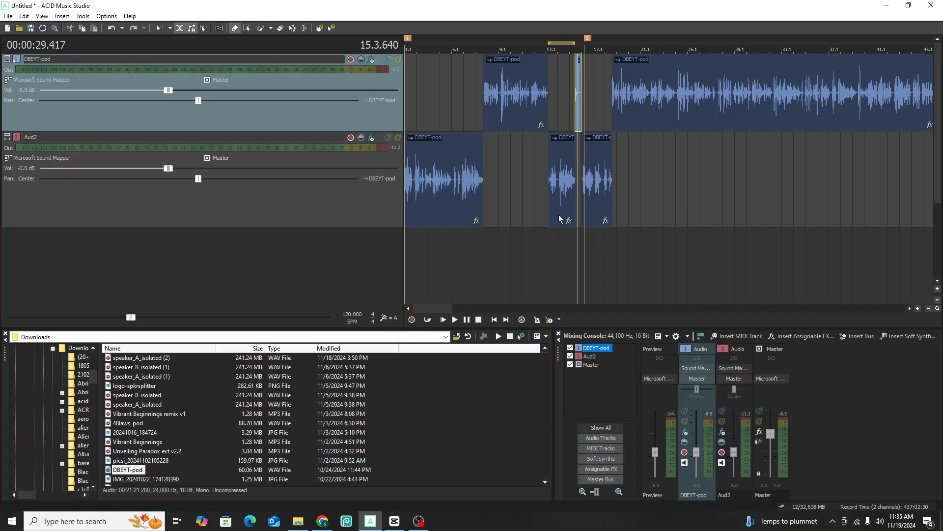
{"action": "mouse_move", "coordinate": [373, 243]}
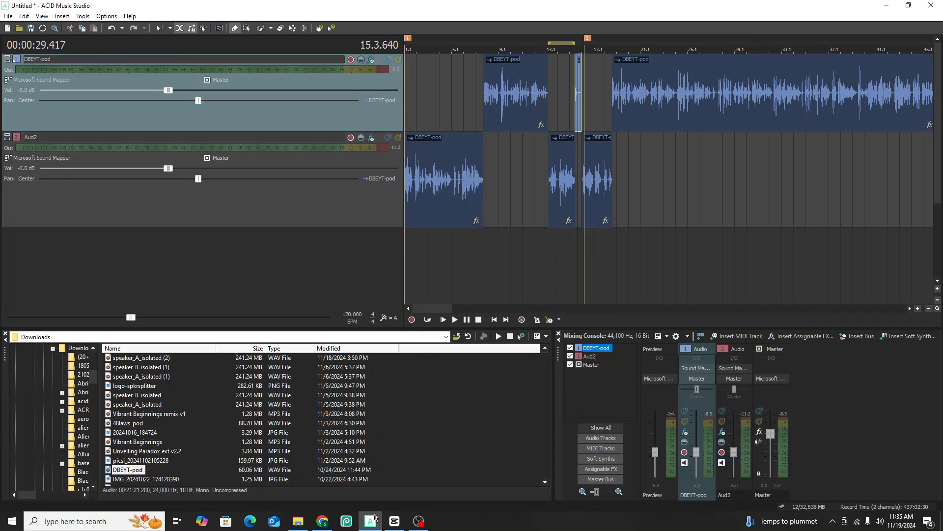
- Switch to SpeakerSplit, view its About page, then its Starter-to-Enterprise credit packages
{"action": "left_click", "coordinate": [321, 521]}
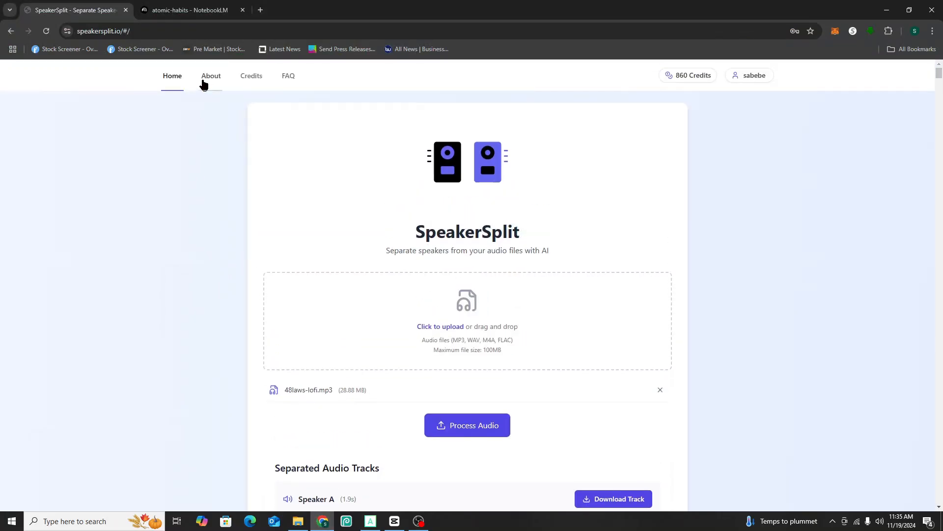
{"action": "mouse_move", "coordinate": [187, 124]}
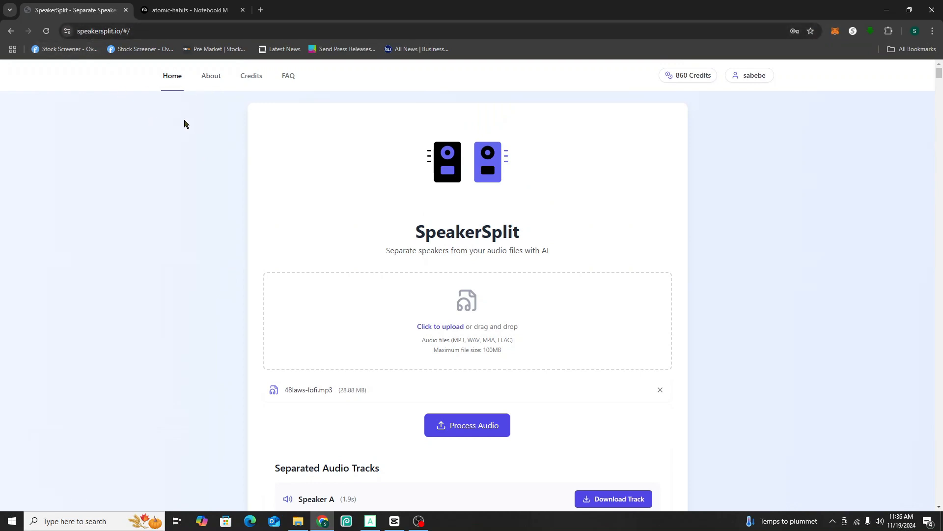
{"action": "left_click", "coordinate": [211, 76]}
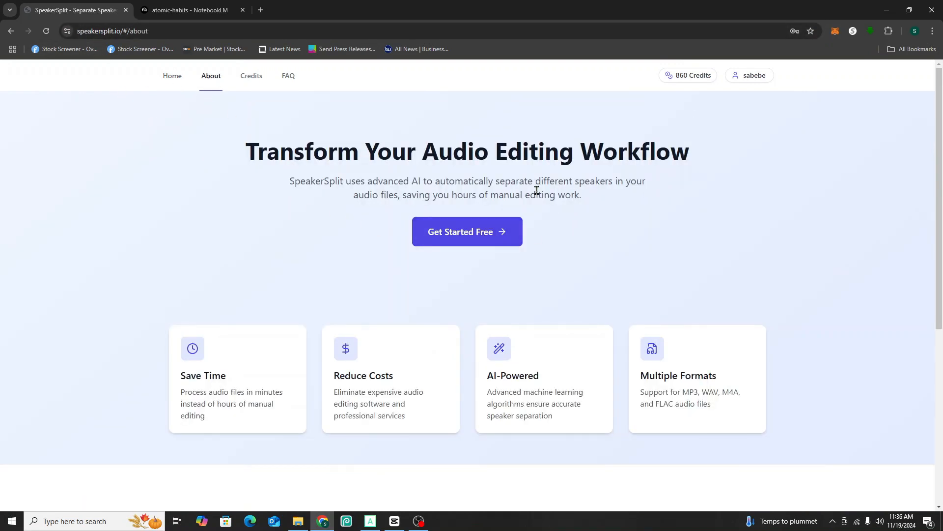
{"action": "mouse_move", "coordinate": [441, 214]}
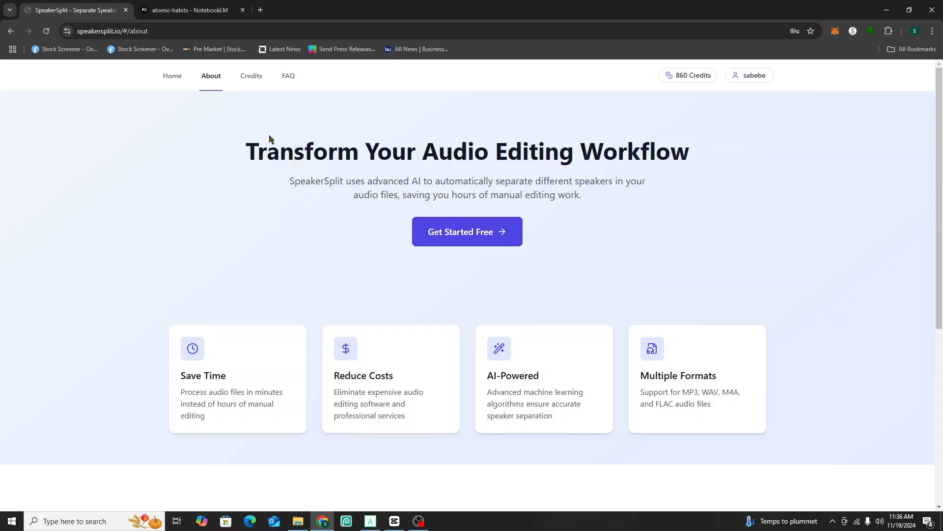
{"action": "left_click", "coordinate": [251, 76]}
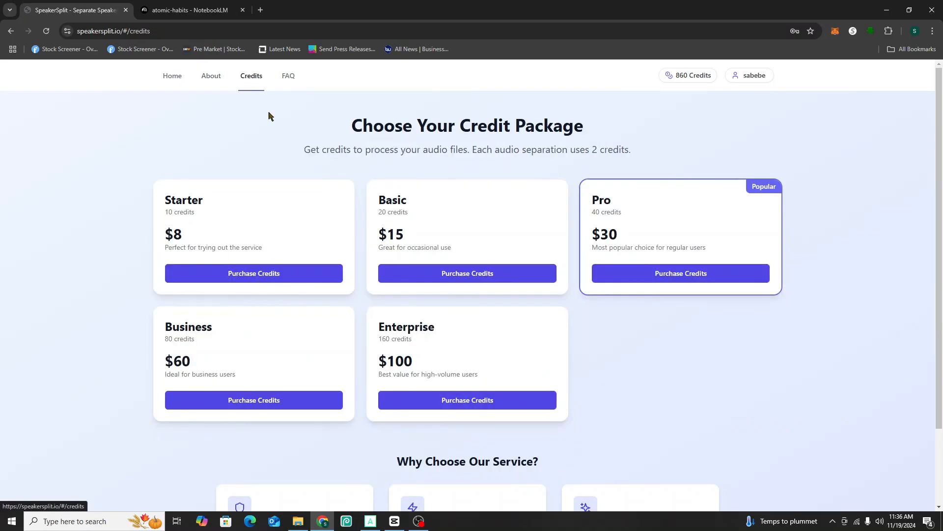
{"action": "mouse_move", "coordinate": [275, 185]}
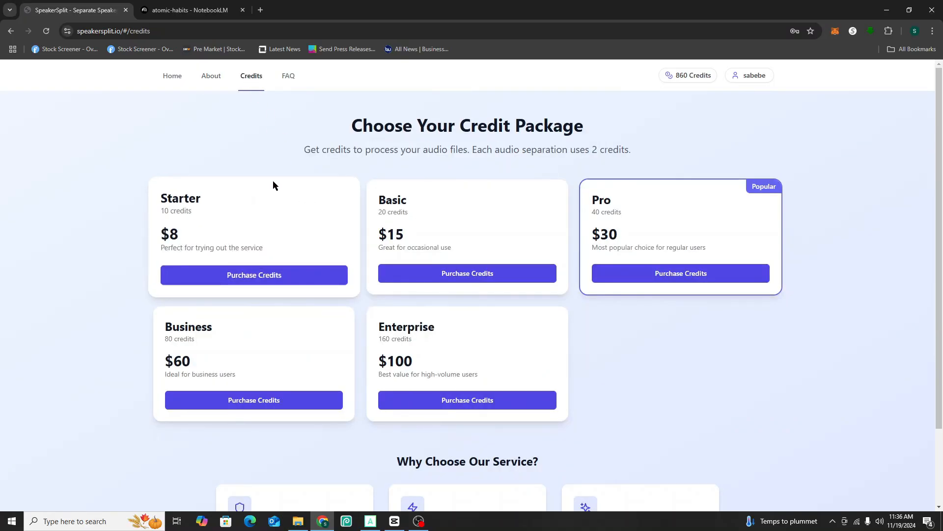
{"action": "mouse_move", "coordinate": [236, 185]}
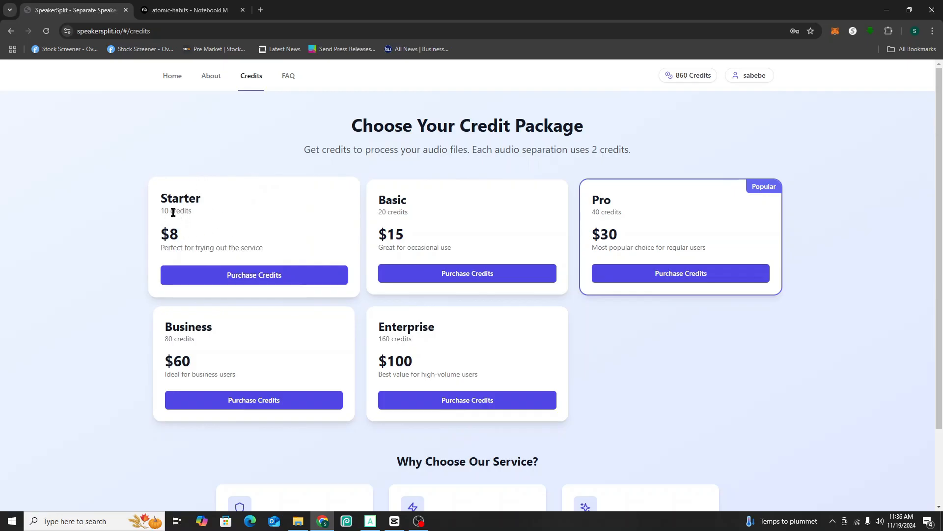
{"action": "mouse_move", "coordinate": [190, 226]}
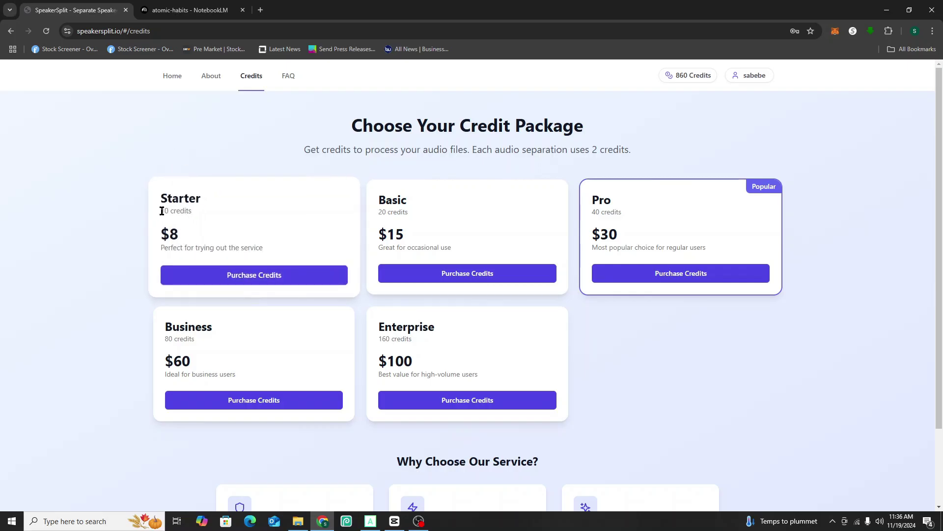
{"action": "mouse_move", "coordinate": [143, 147]}
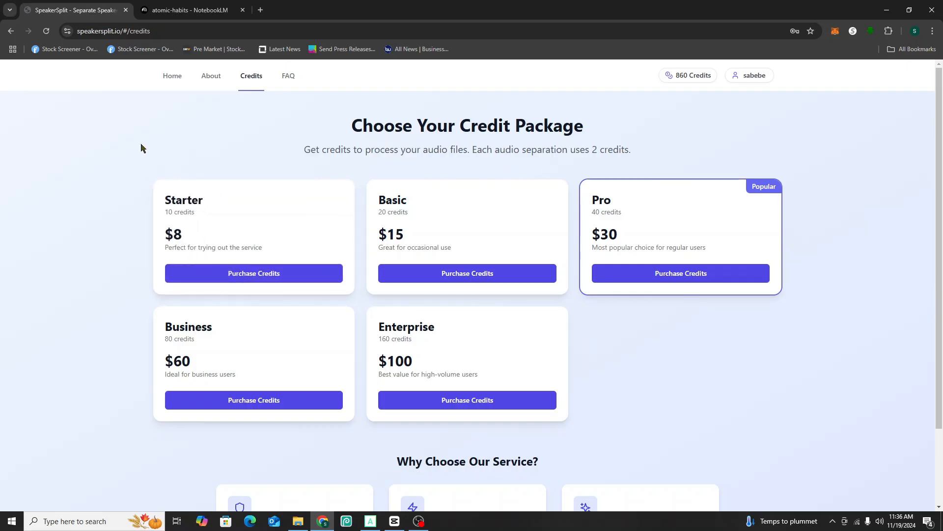
{"action": "mouse_move", "coordinate": [262, 182]}
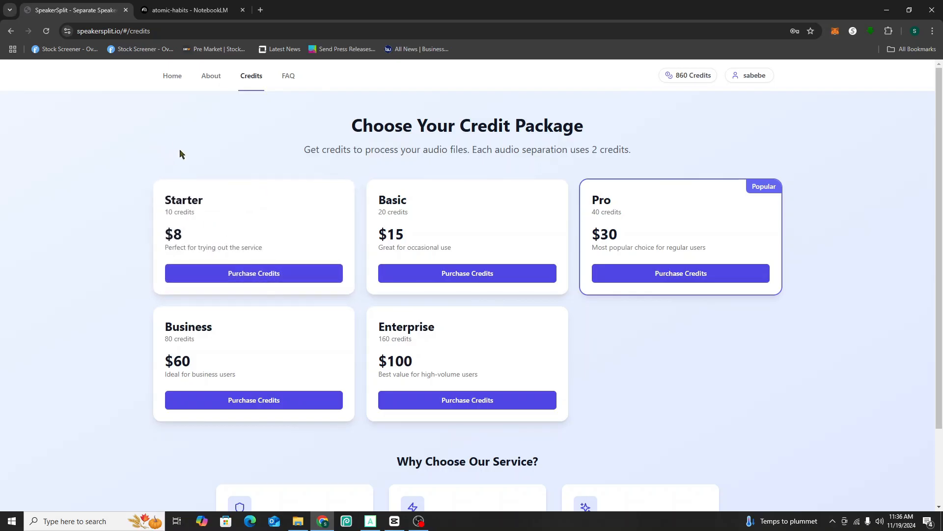
{"action": "mouse_move", "coordinate": [200, 89]}
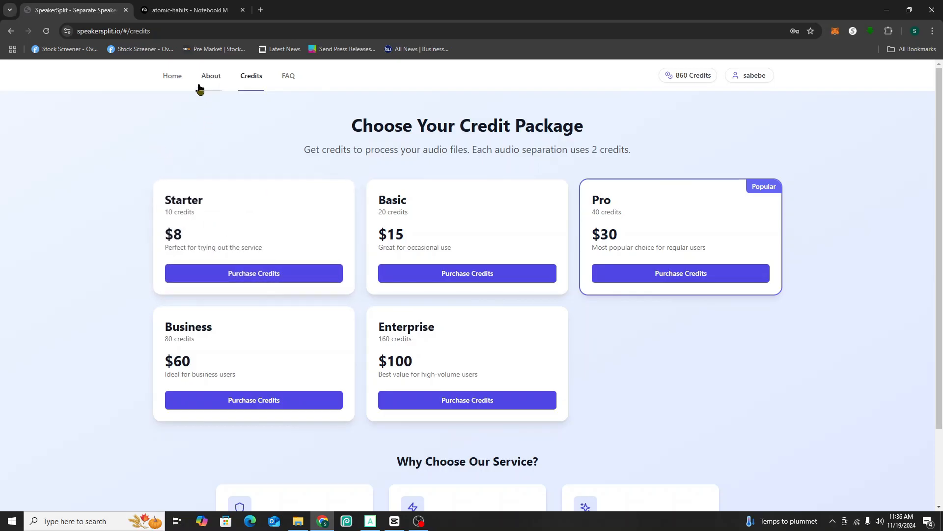
- Attach 48laws-lofi.mp3 on the SpeakerSplit home page, then bring up NotebookLM
{"action": "left_click", "coordinate": [172, 76]}
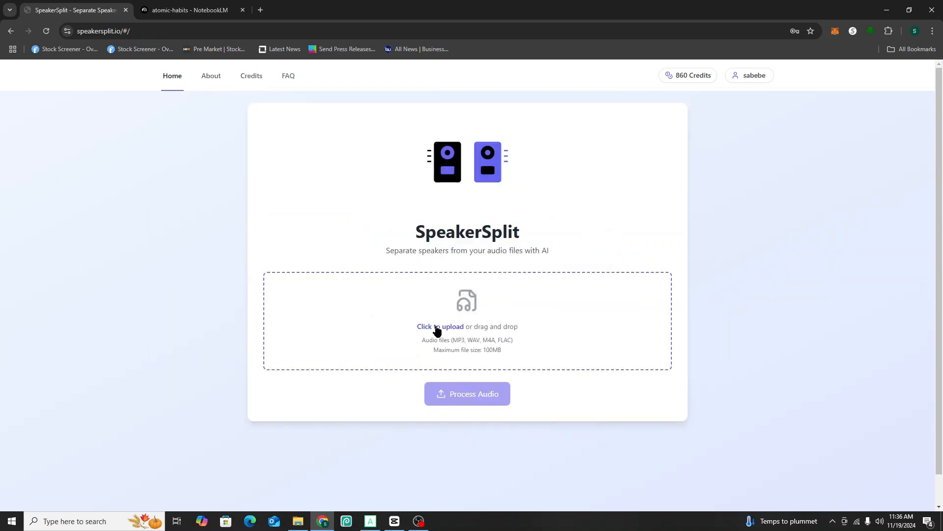
{"action": "left_click", "coordinate": [441, 327]}
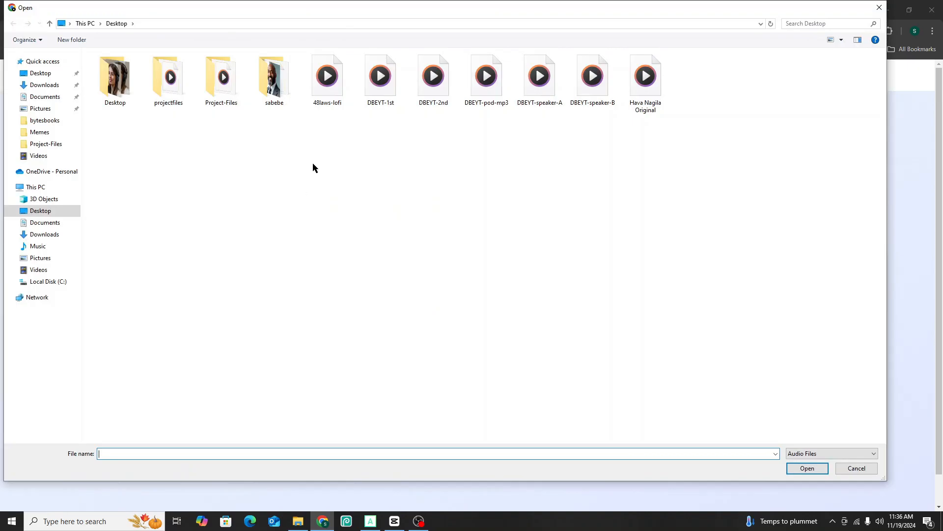
{"action": "mouse_move", "coordinate": [329, 88]}
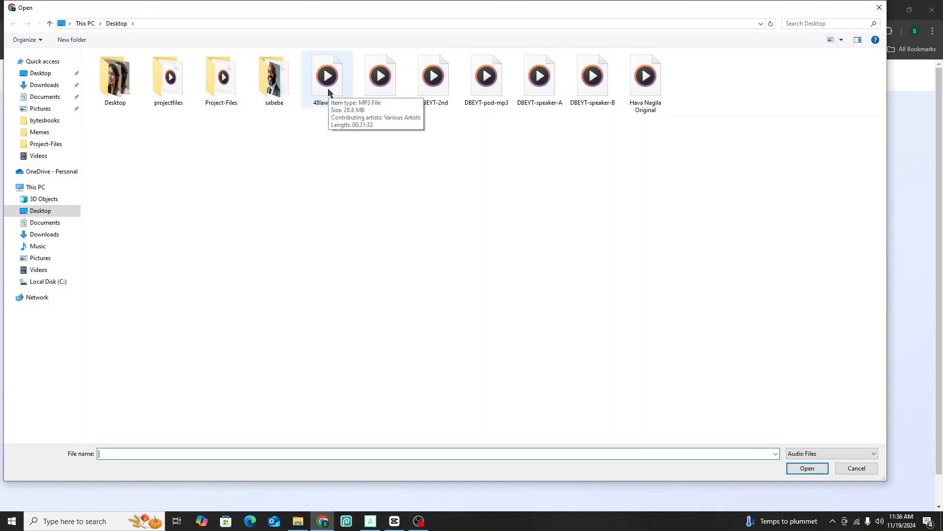
{"action": "double_click", "coordinate": [327, 74]}
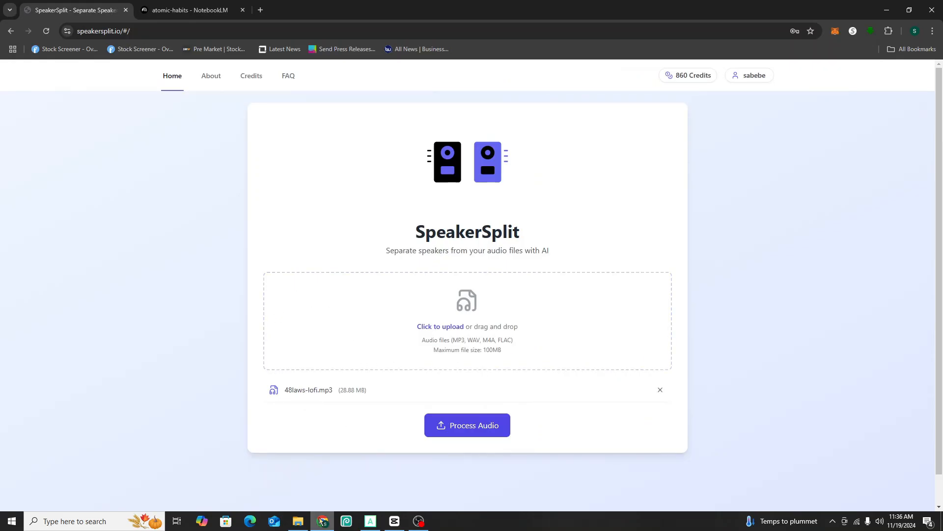
{"action": "left_click", "coordinate": [370, 521]}
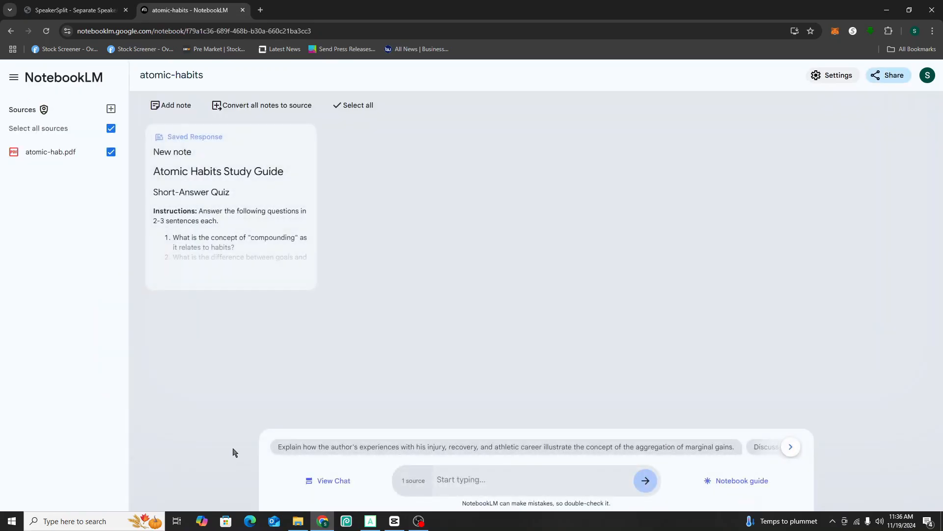
{"action": "mouse_move", "coordinate": [429, 276]}
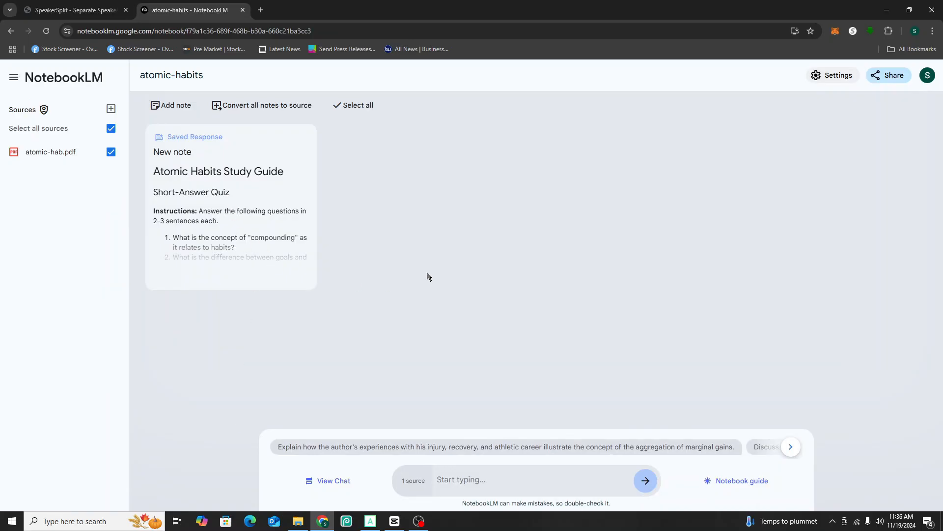
{"action": "mouse_move", "coordinate": [685, 436]}
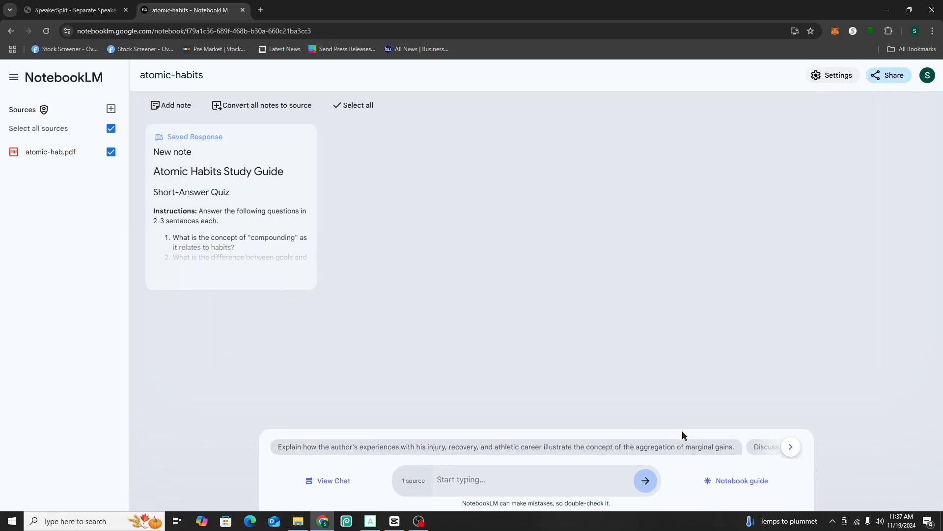
- View the atomic-habits notebook guide with its 21:45 audio overview, then return to SpeakerSplit
{"action": "left_click", "coordinate": [742, 481]}
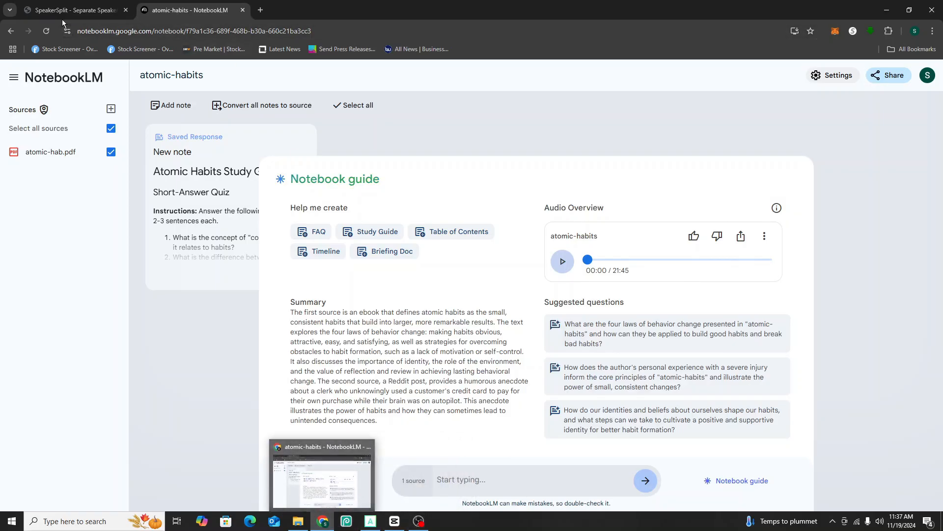
{"action": "left_click", "coordinate": [73, 10]}
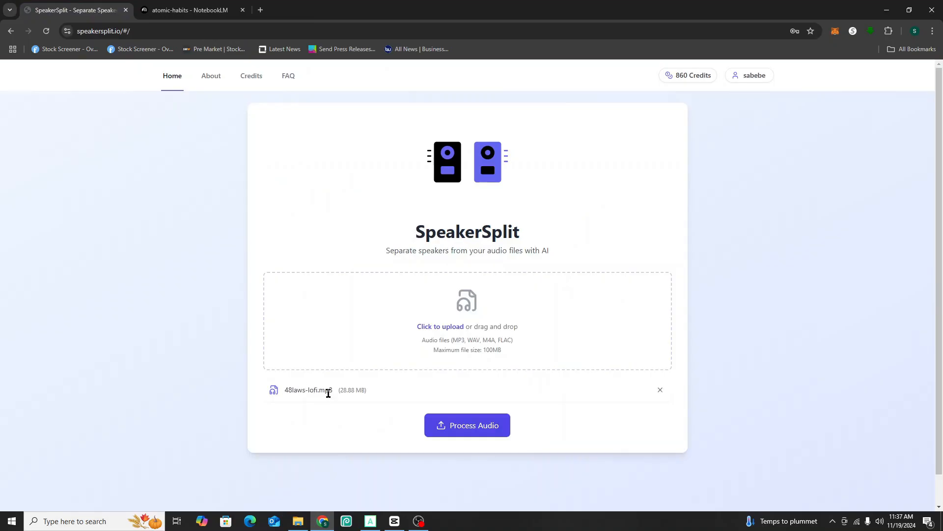
- Start processing 48laws-lofi.mp3 in SpeakerSplit and glance at the two-track DBEYT-pod project
{"action": "left_click", "coordinate": [467, 425]}
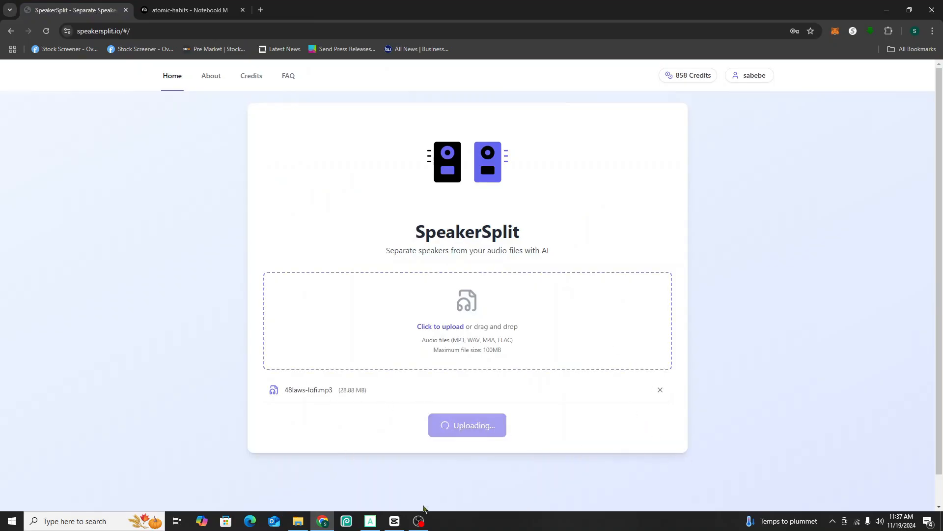
{"action": "mouse_move", "coordinate": [624, 438]}
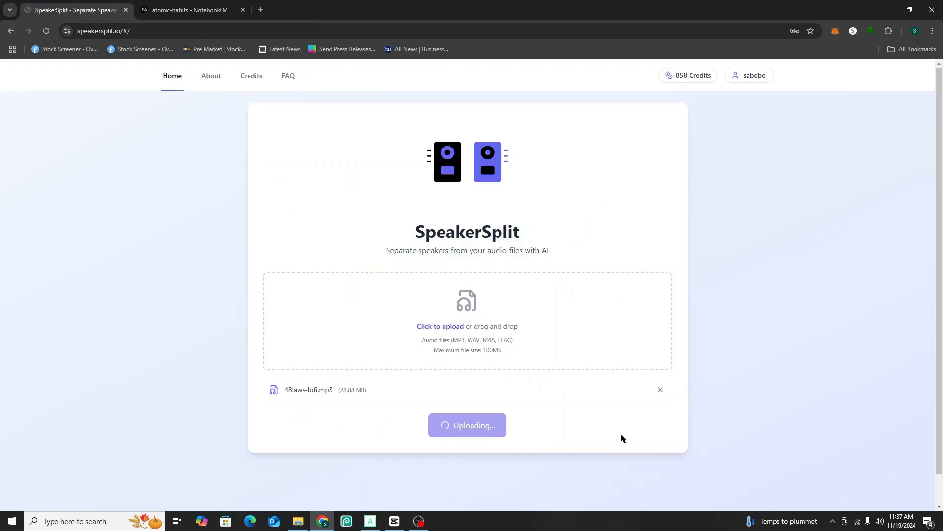
{"action": "mouse_move", "coordinate": [339, 493]}
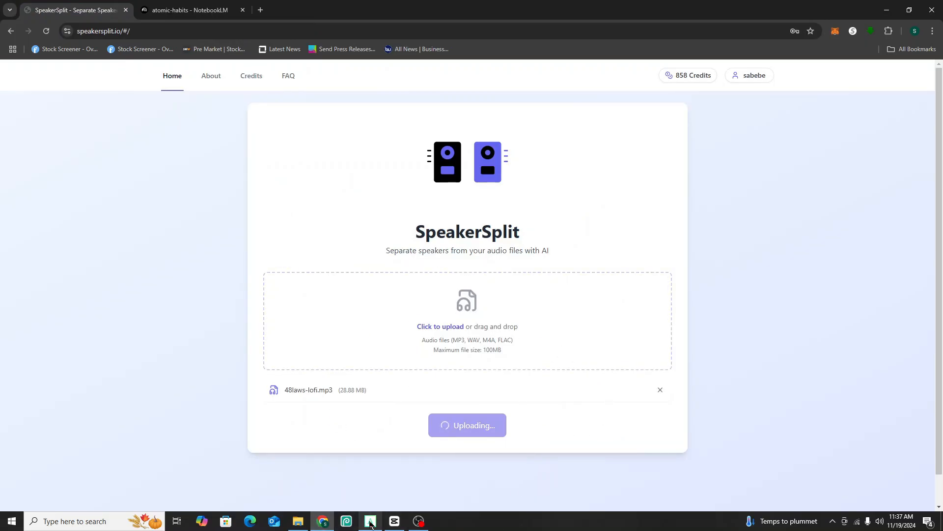
{"action": "left_click", "coordinate": [370, 521]}
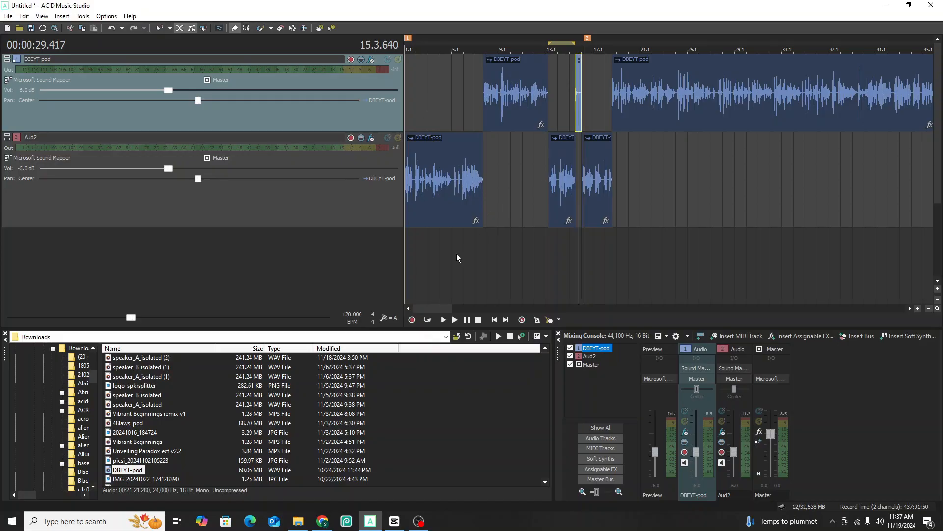
{"action": "mouse_move", "coordinate": [352, 486]}
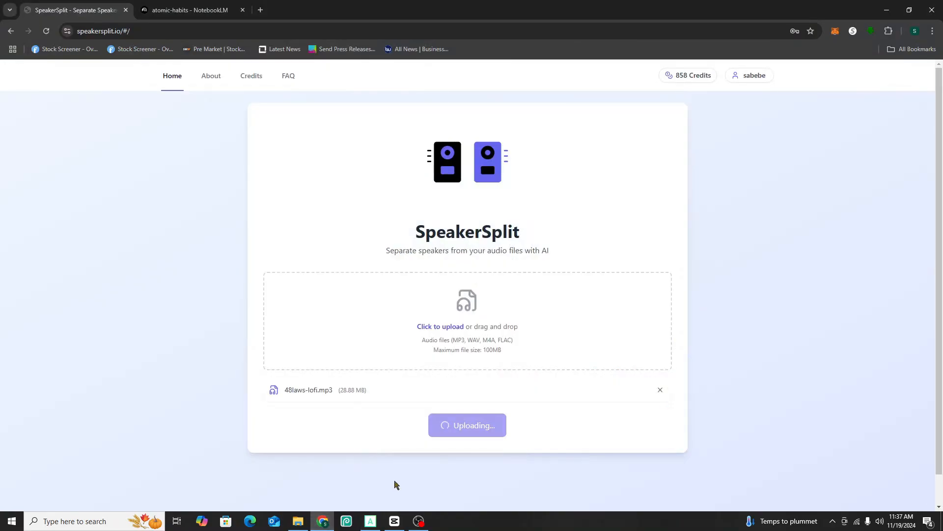
{"action": "mouse_move", "coordinate": [597, 368]}
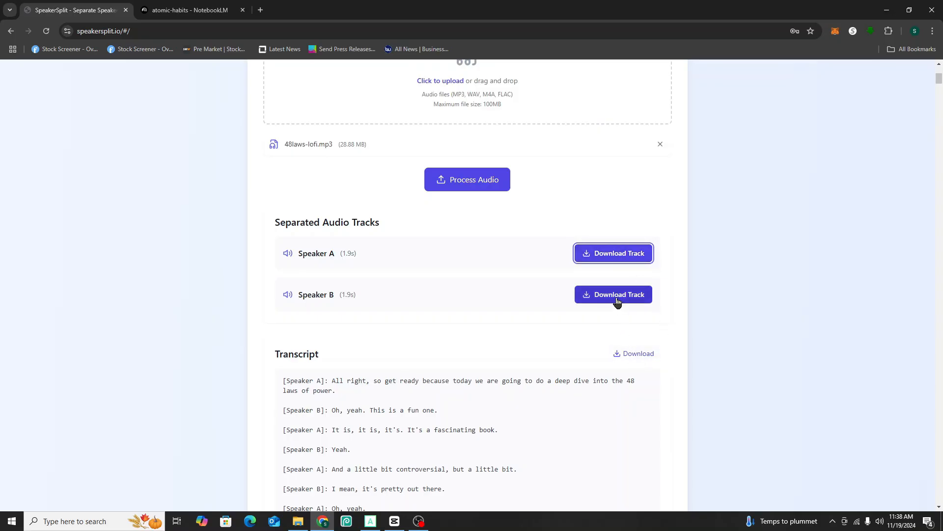
{"action": "mouse_move", "coordinate": [623, 303]}
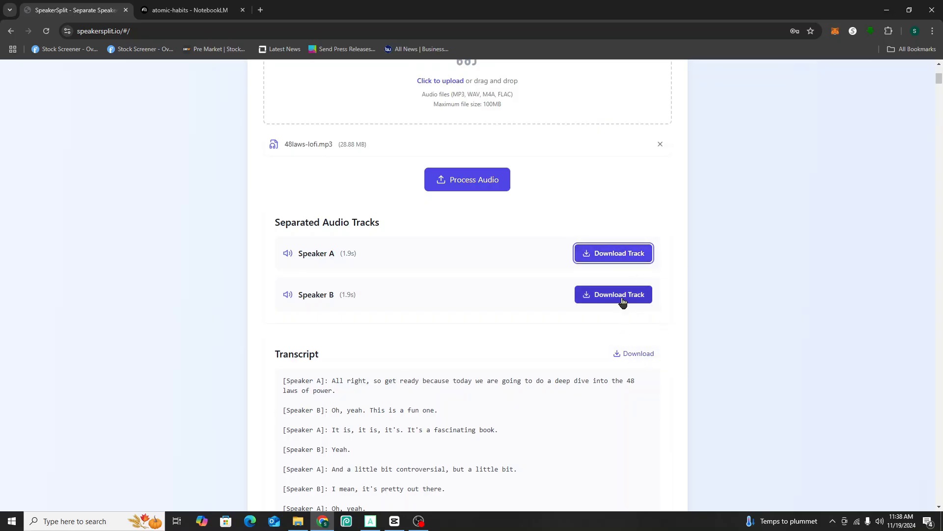
- Scroll to the separated tracks, download Speaker B's track, and block multiple downloads
{"action": "scroll", "scroll_direction": "down", "scroll_amount": 3}
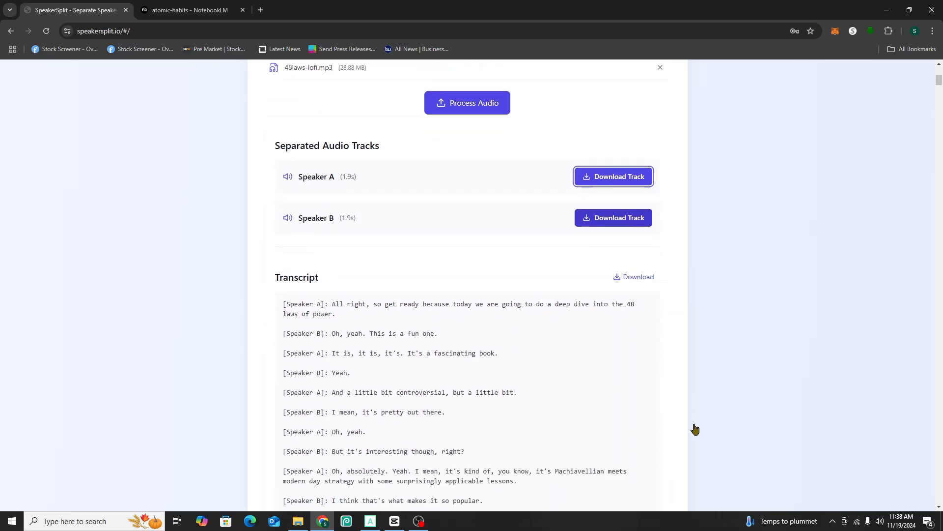
{"action": "scroll", "scroll_direction": "down", "scroll_amount": 3}
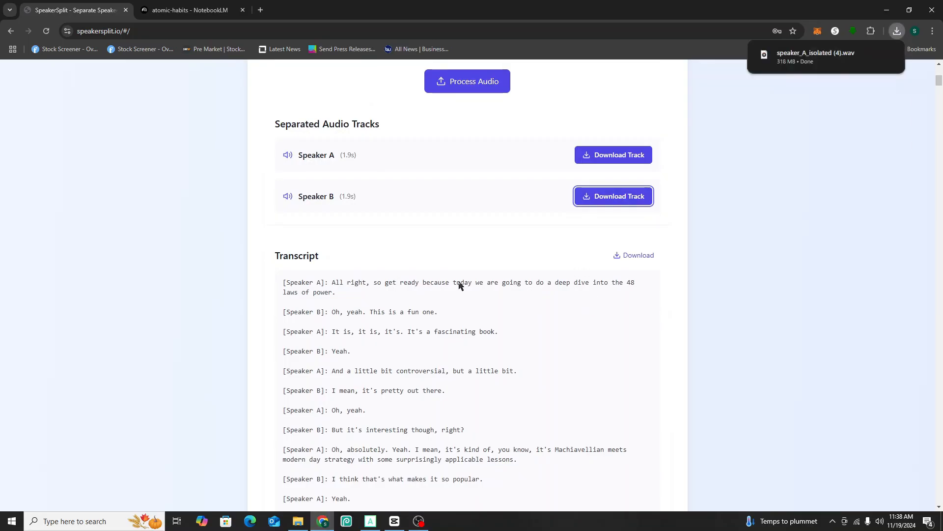
{"action": "mouse_move", "coordinate": [383, 347]}
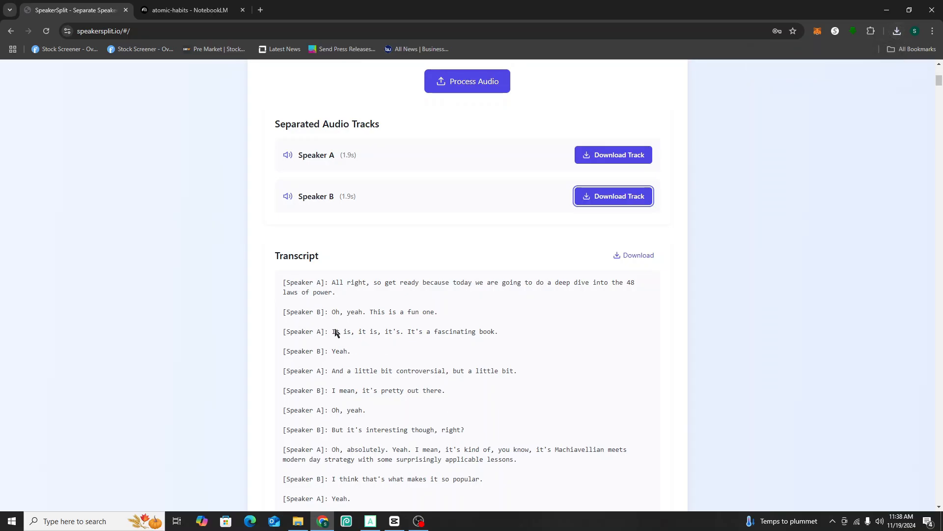
{"action": "left_click", "coordinate": [613, 196]}
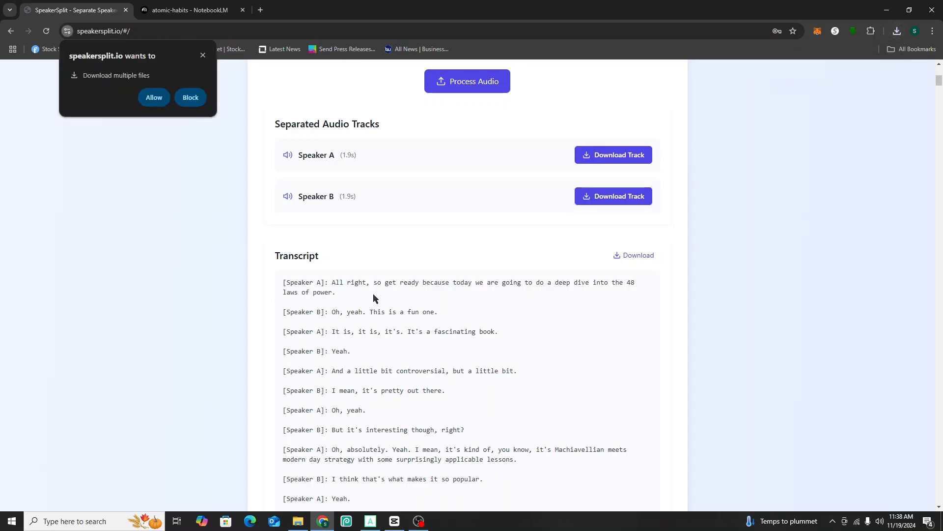
{"action": "mouse_move", "coordinate": [178, 101]}
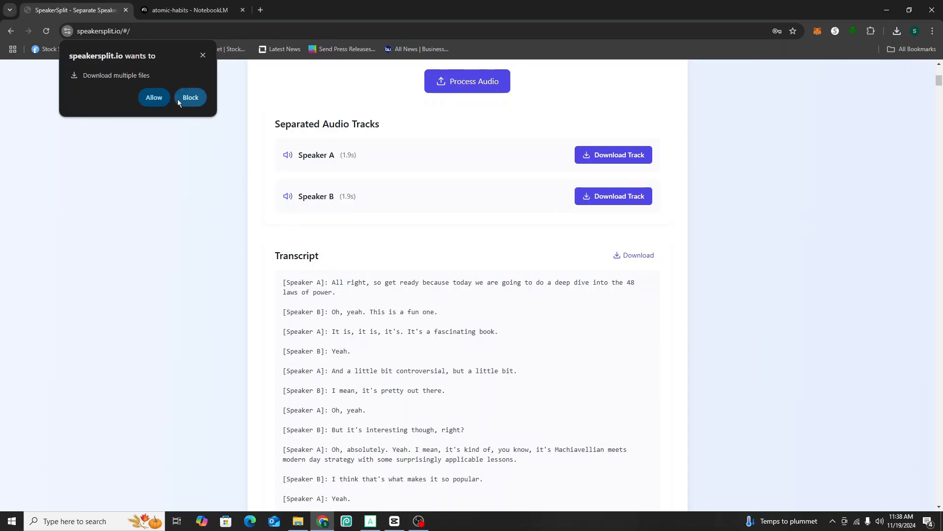
{"action": "left_click", "coordinate": [154, 97]}
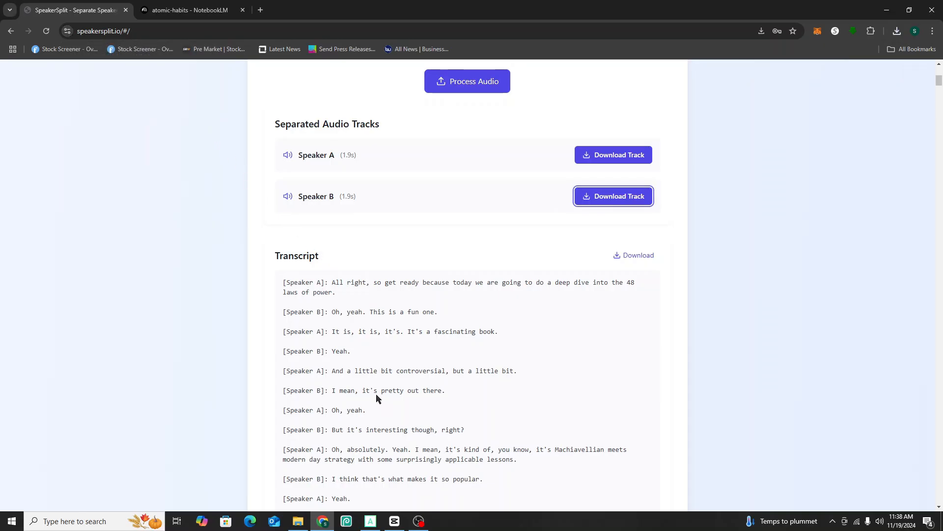
{"action": "mouse_move", "coordinate": [376, 362]}
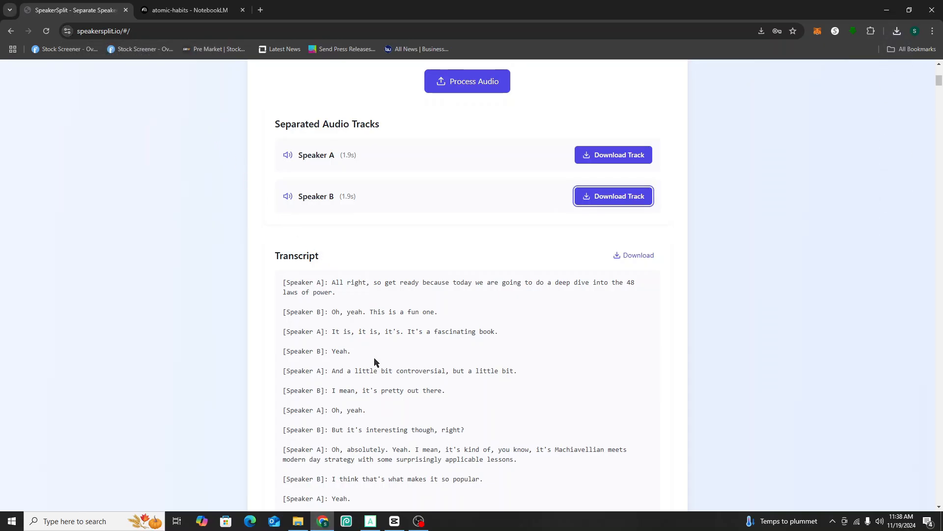
{"action": "mouse_move", "coordinate": [326, 351]}
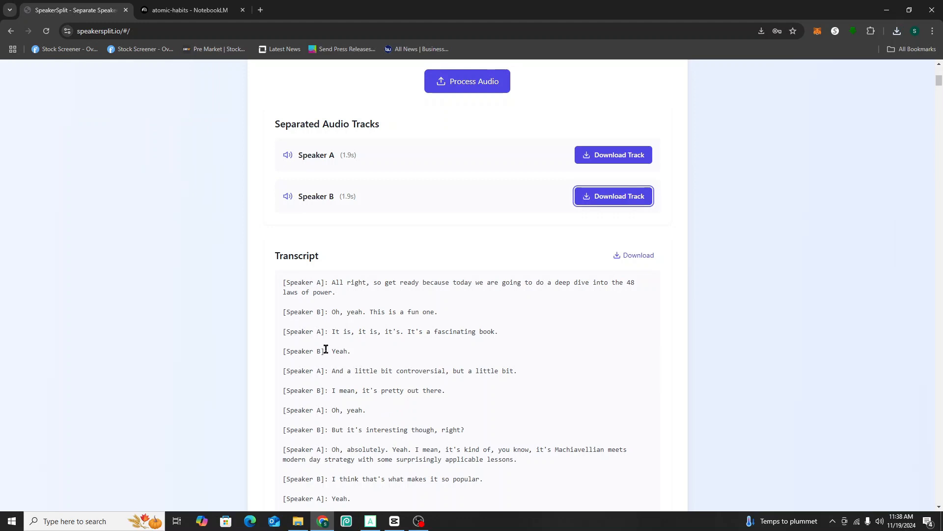
{"action": "mouse_move", "coordinate": [338, 312]}
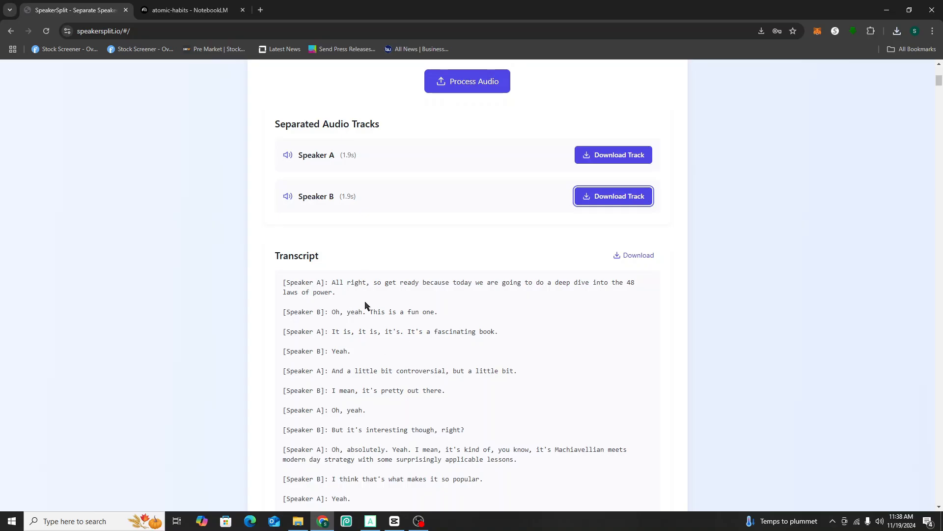
- Review the SpeakerSplit transcript, minimize the browser, and bring CapCut's podcast project forward
{"action": "scroll", "scroll_direction": "down", "scroll_amount": 3}
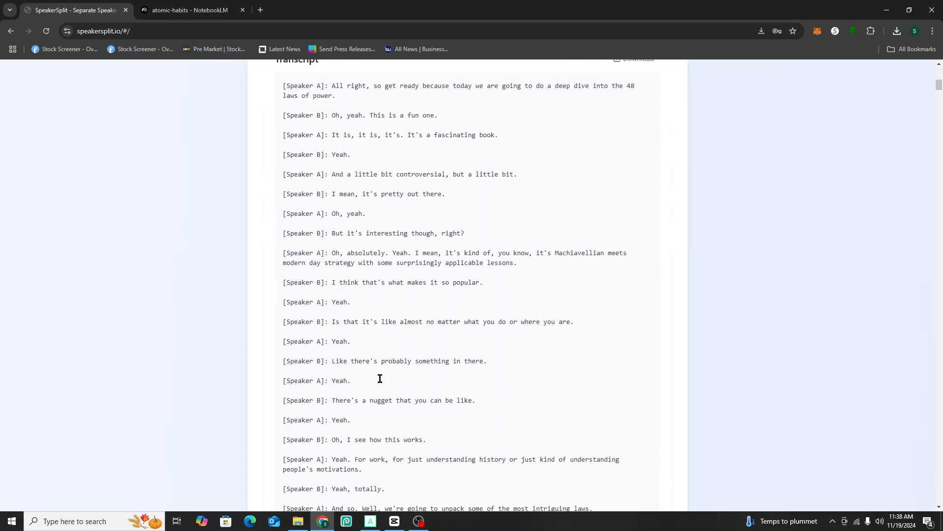
{"action": "mouse_move", "coordinate": [449, 459]}
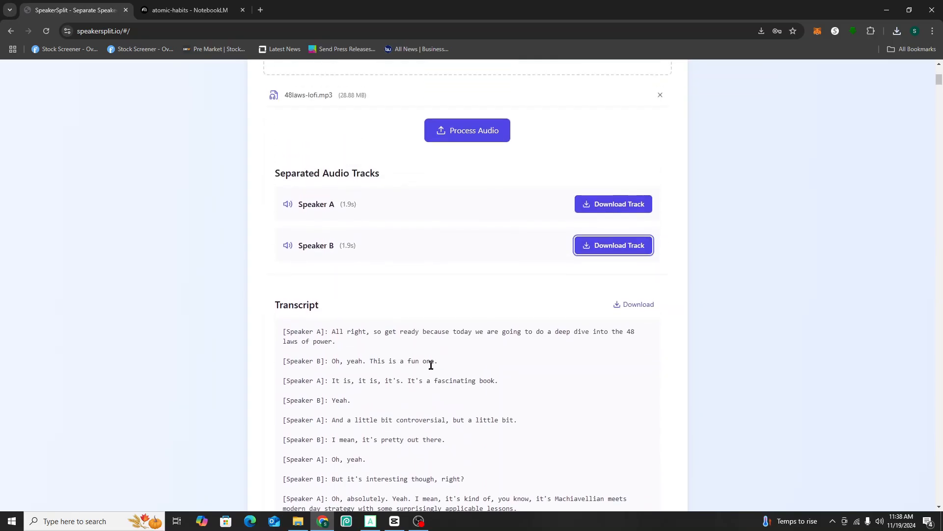
{"action": "mouse_move", "coordinate": [642, 313]}
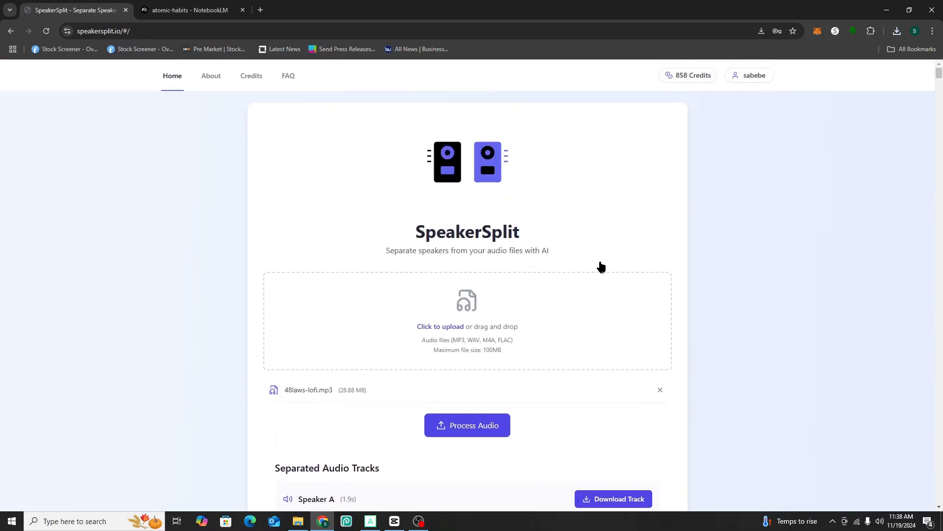
{"action": "mouse_move", "coordinate": [322, 521]}
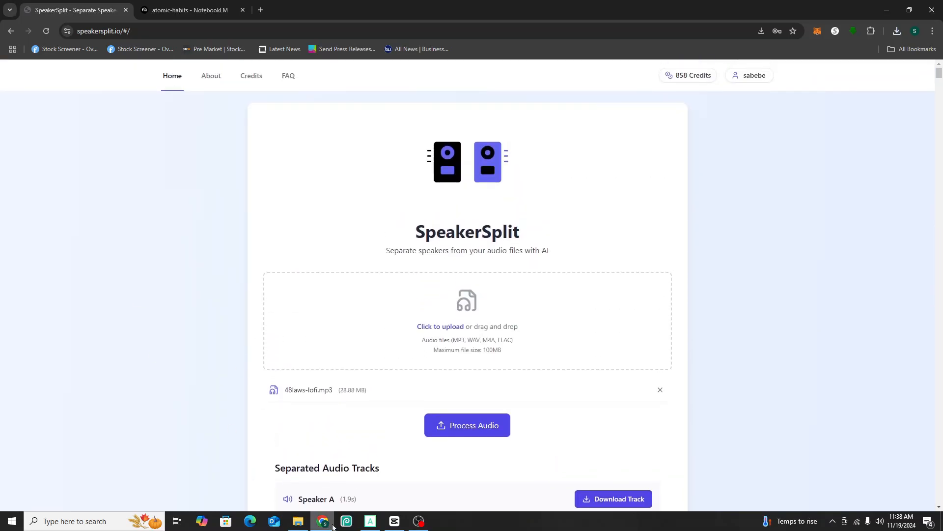
{"action": "mouse_move", "coordinate": [323, 520]}
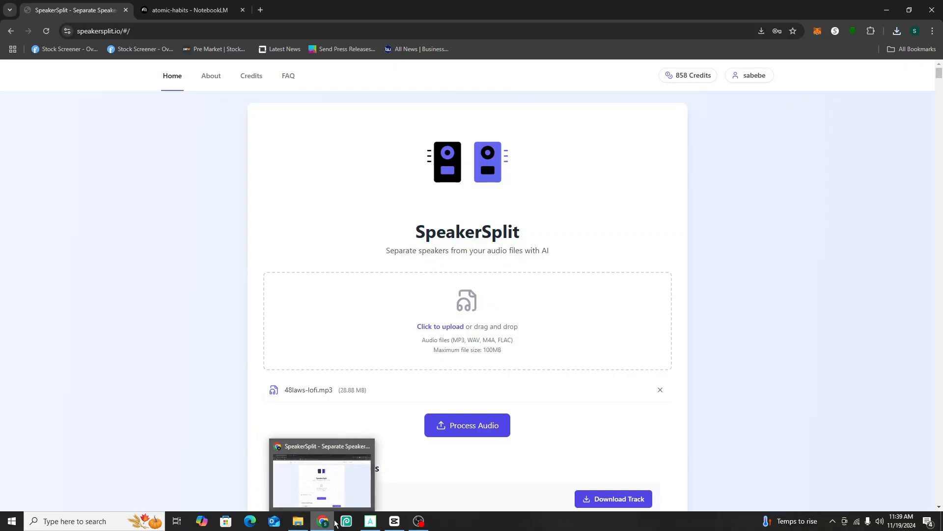
{"action": "mouse_move", "coordinate": [332, 521]}
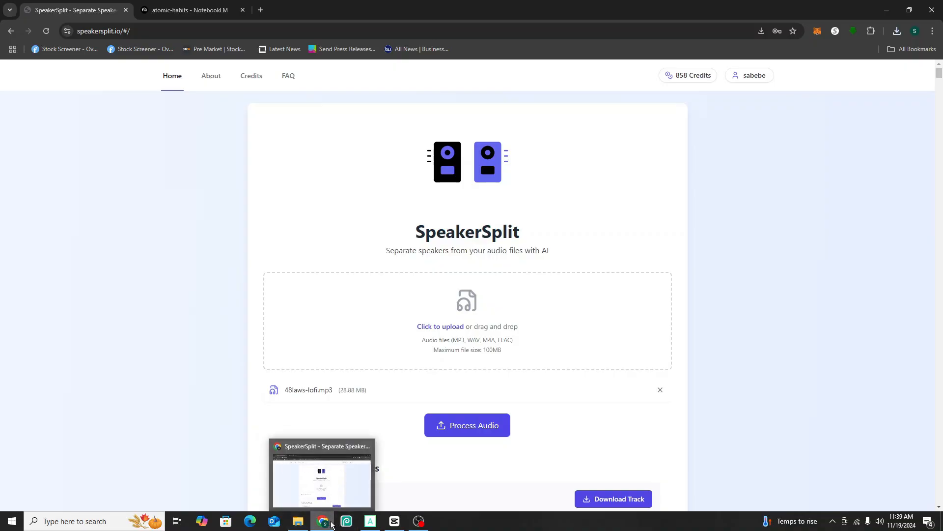
{"action": "left_click", "coordinate": [369, 521]}
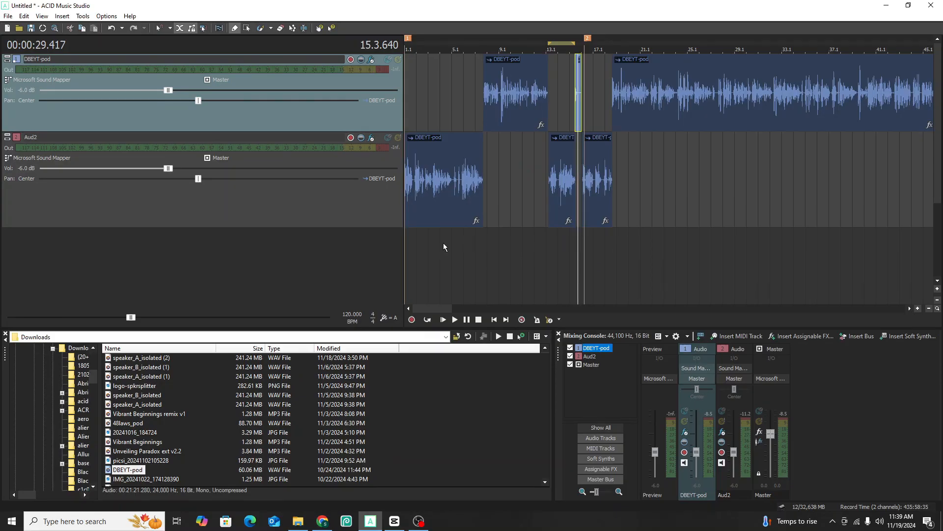
{"action": "left_click", "coordinate": [394, 521]}
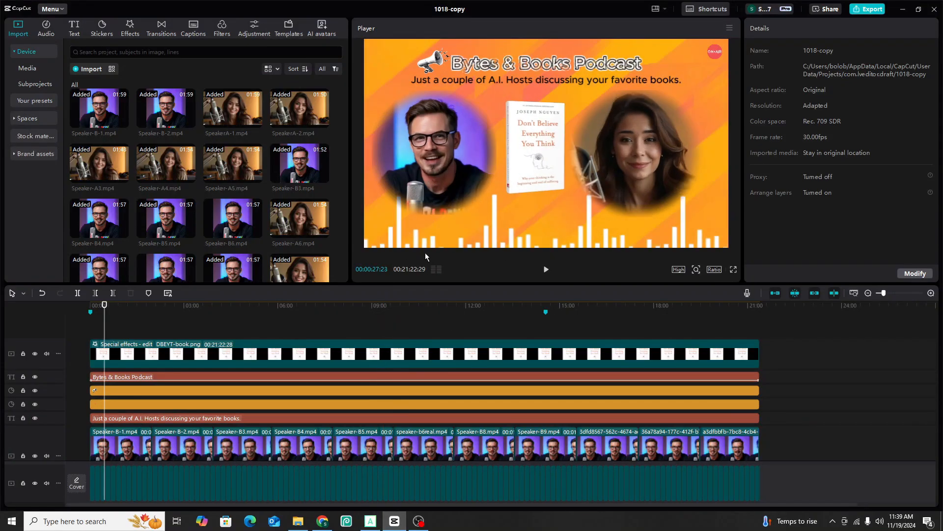
- Scrub the Bytes & Books Podcast preview at several points, then return to SpeakerSplit
{"action": "left_click", "coordinate": [260, 383]}
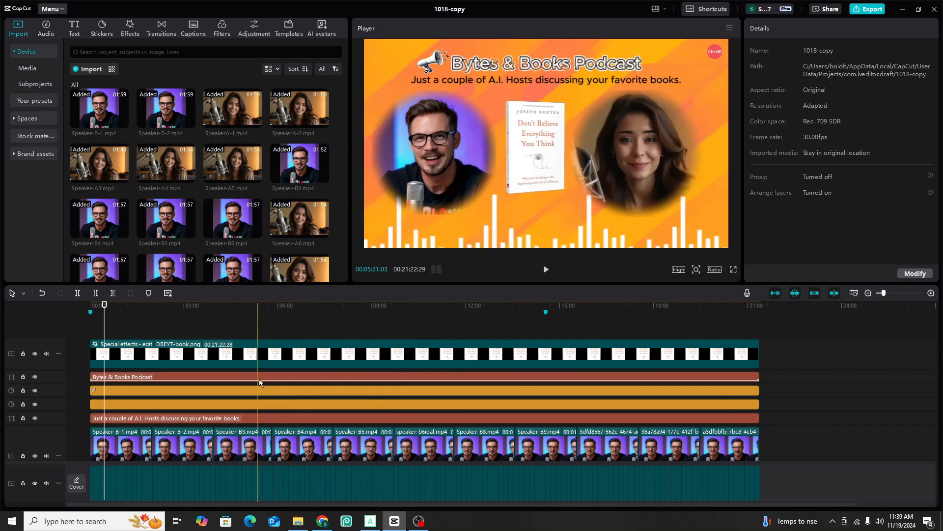
{"action": "left_click", "coordinate": [288, 365]}
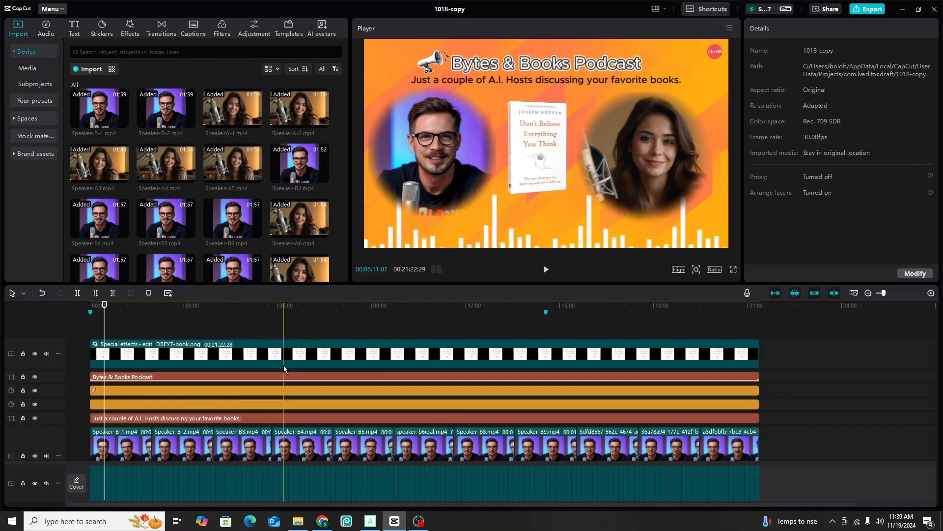
{"action": "left_click", "coordinate": [300, 403]}
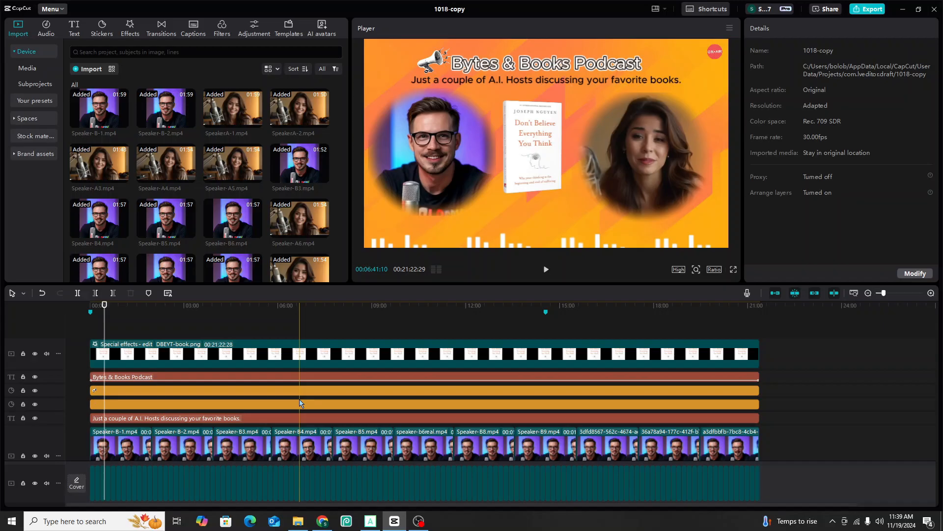
{"action": "left_click", "coordinate": [443, 310]}
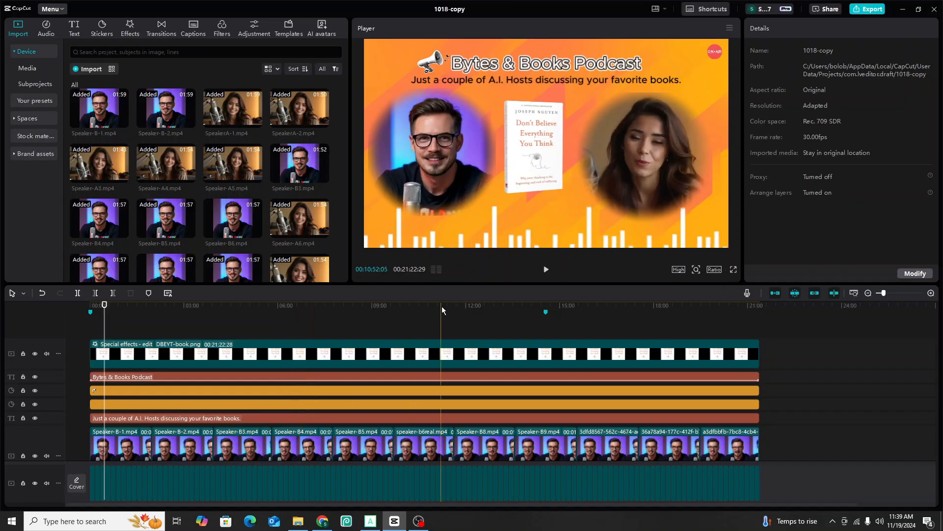
{"action": "left_click", "coordinate": [516, 311]}
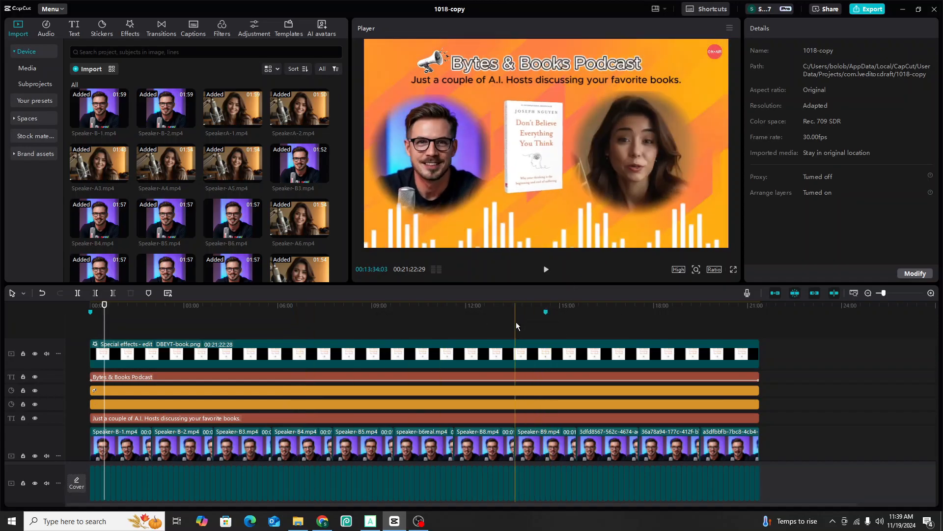
{"action": "left_click", "coordinate": [510, 318]}
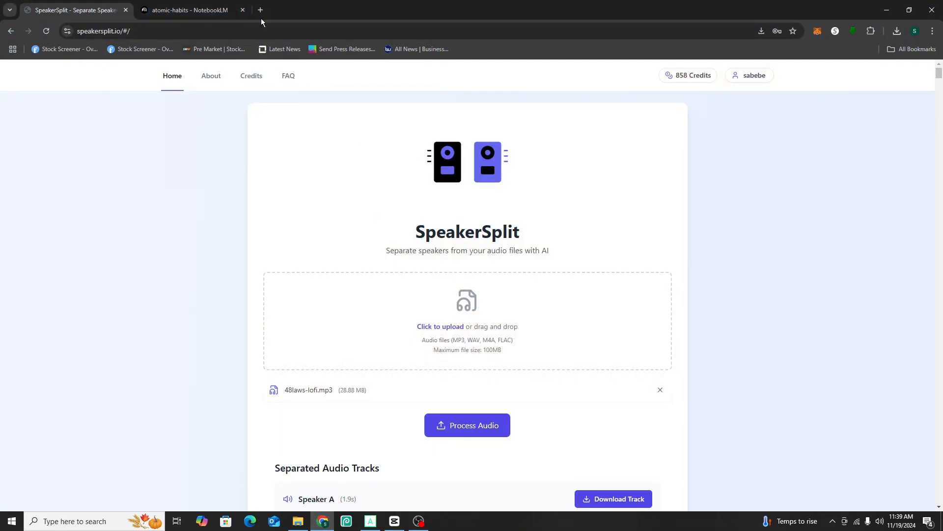
- Open ElevenLabs' Voice Changer tool in a new browser tab
{"action": "left_click", "coordinate": [260, 10]}
{"action": "type", "text": "elevenlabs.io/app/speech-synthesis/text-to-speech"}
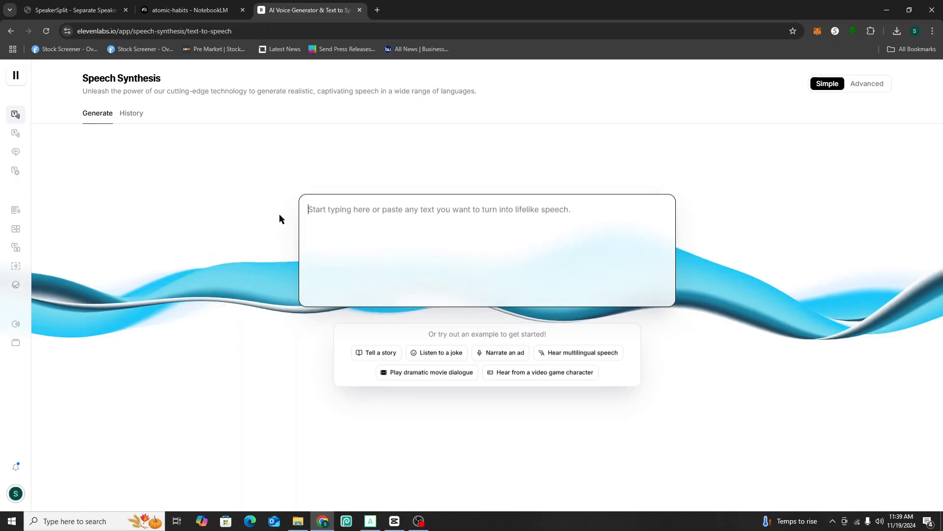
{"action": "mouse_move", "coordinate": [163, 217]}
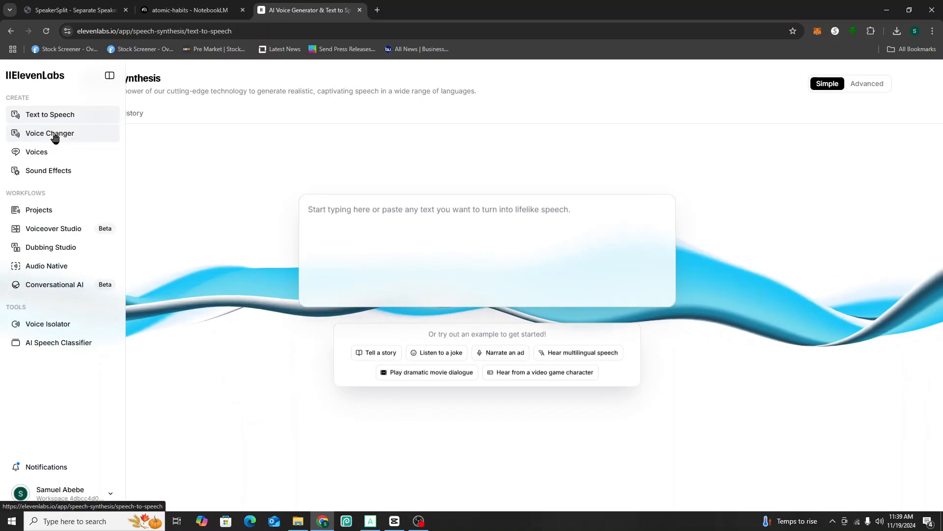
{"action": "left_click", "coordinate": [49, 133]}
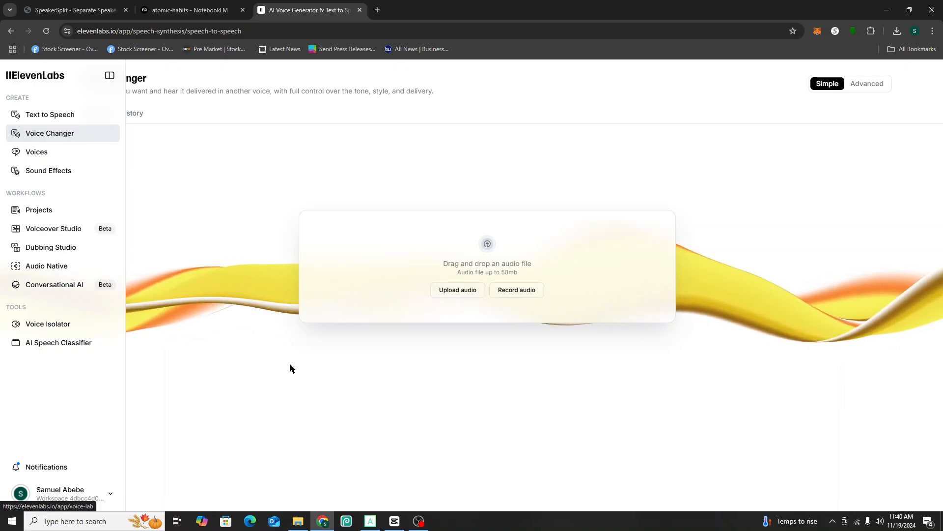
- Collapse the sidebar and upload speaker_A_isolated (4) from Downloads into Voice Changer
{"action": "left_click", "coordinate": [107, 75]}
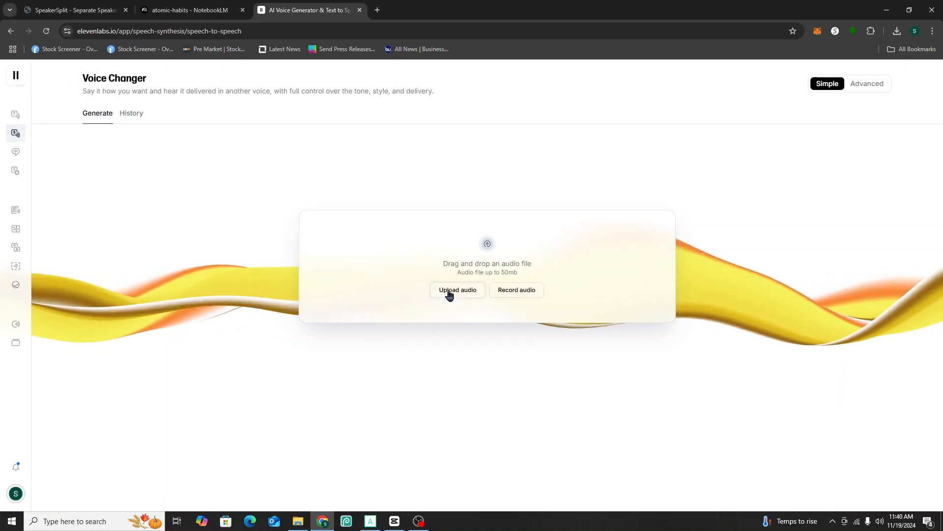
{"action": "left_click", "coordinate": [458, 290]}
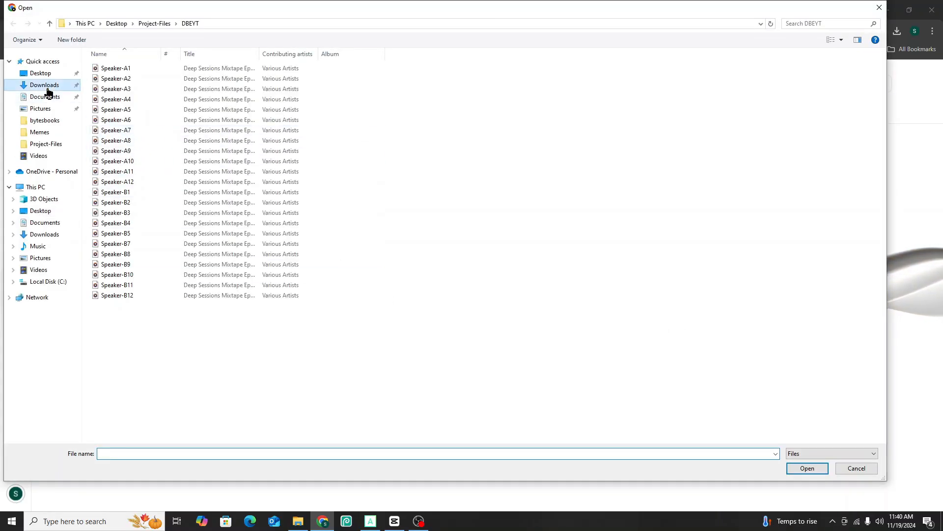
{"action": "left_click", "coordinate": [44, 85]}
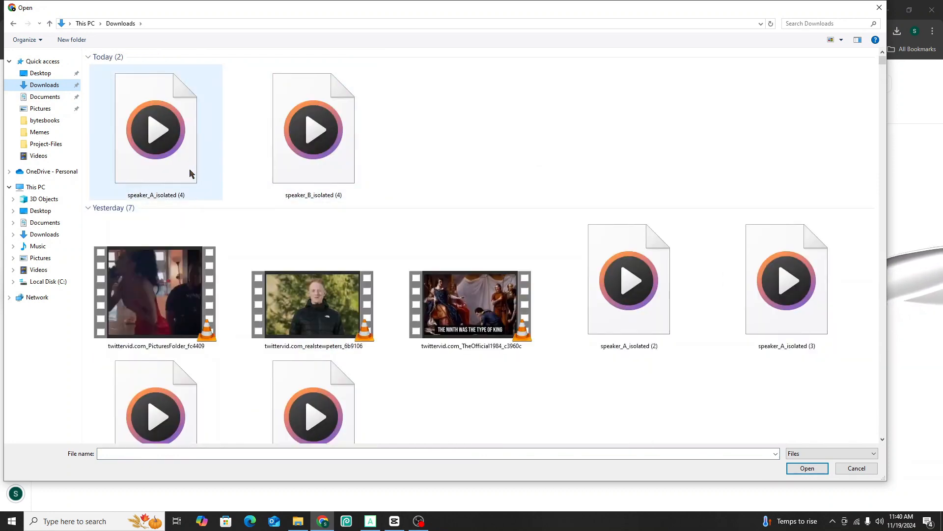
{"action": "left_click", "coordinate": [313, 129]}
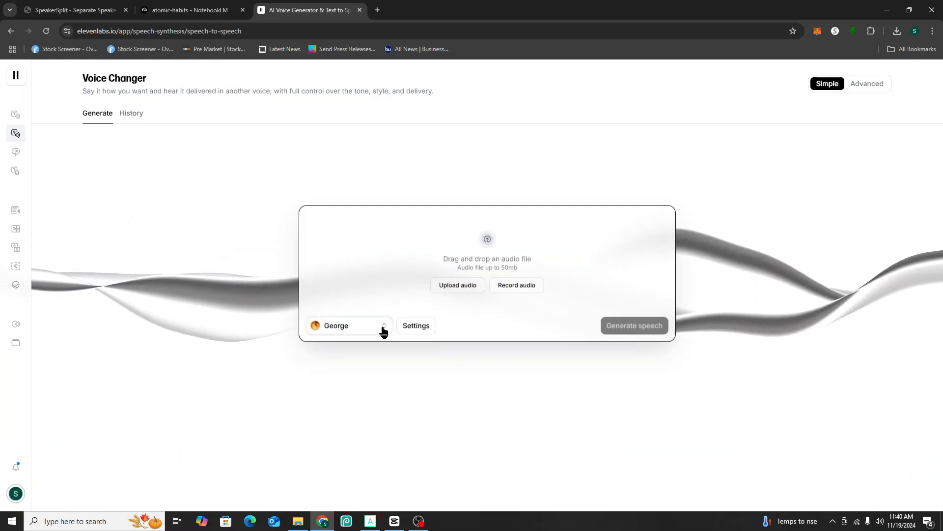
- Browse the voice list and play the Ralf Eisend voice preview, keeping George selected
{"action": "left_click", "coordinate": [349, 326]}
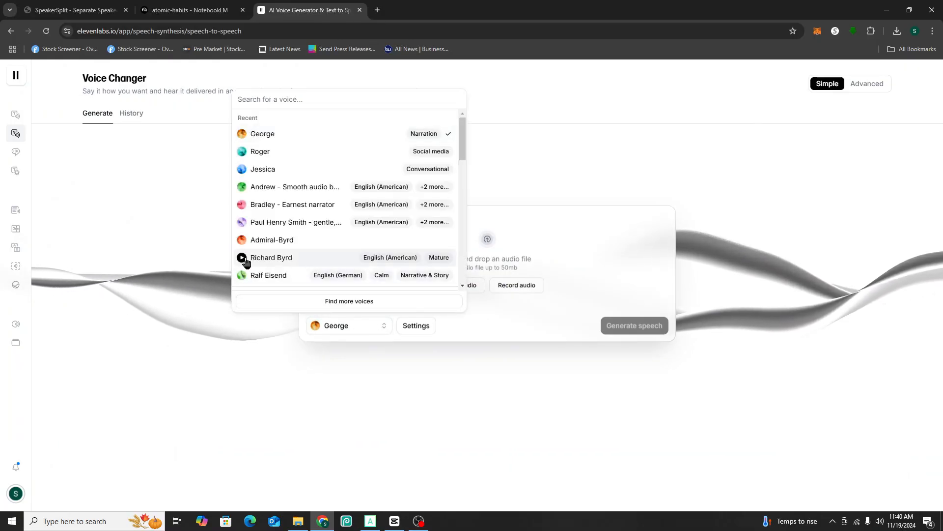
{"action": "left_click", "coordinate": [241, 276]}
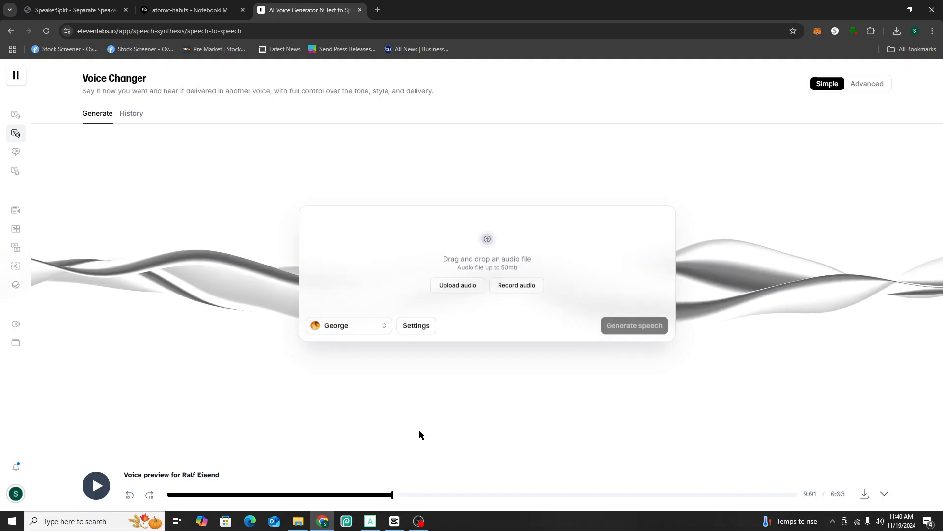
{"action": "mouse_move", "coordinate": [408, 436]}
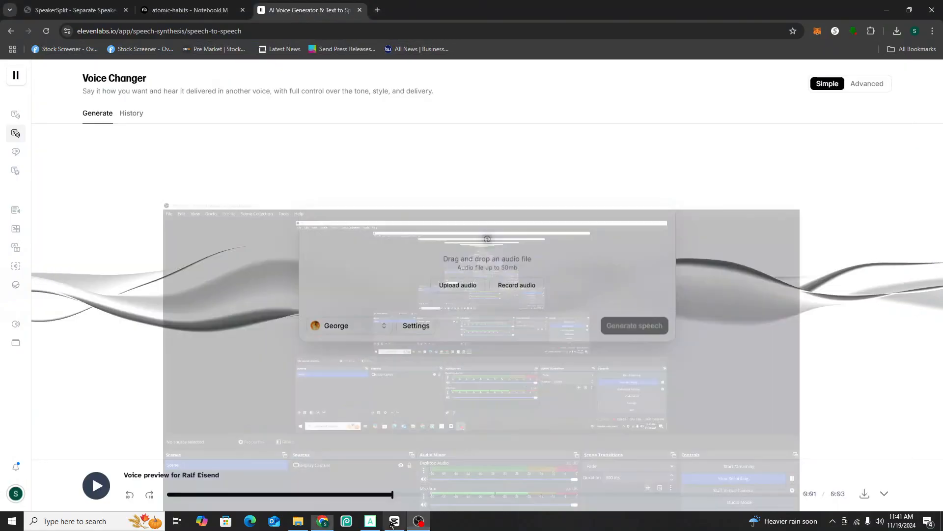
- Switch back to the ACID Music Studio window with the DBEYT-pod project
{"action": "left_click", "coordinate": [370, 521]}
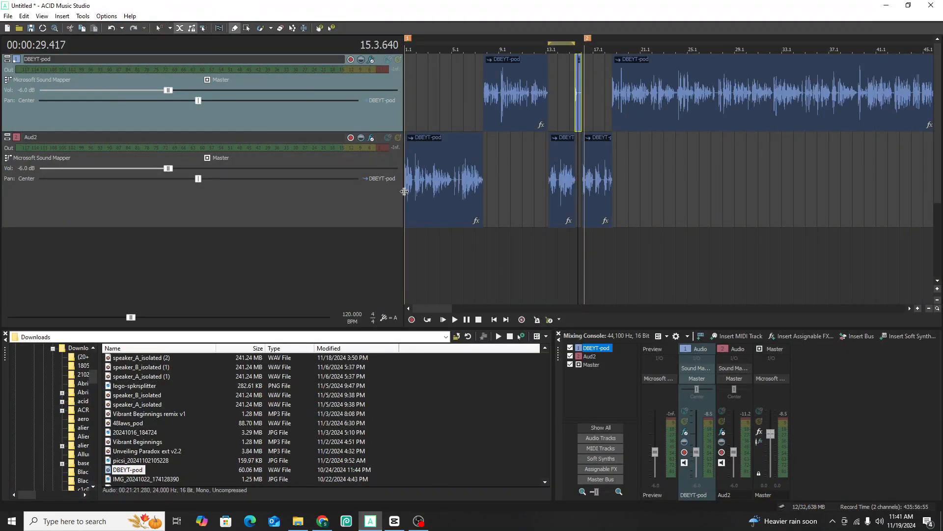
{"action": "mouse_move", "coordinate": [456, 225]}
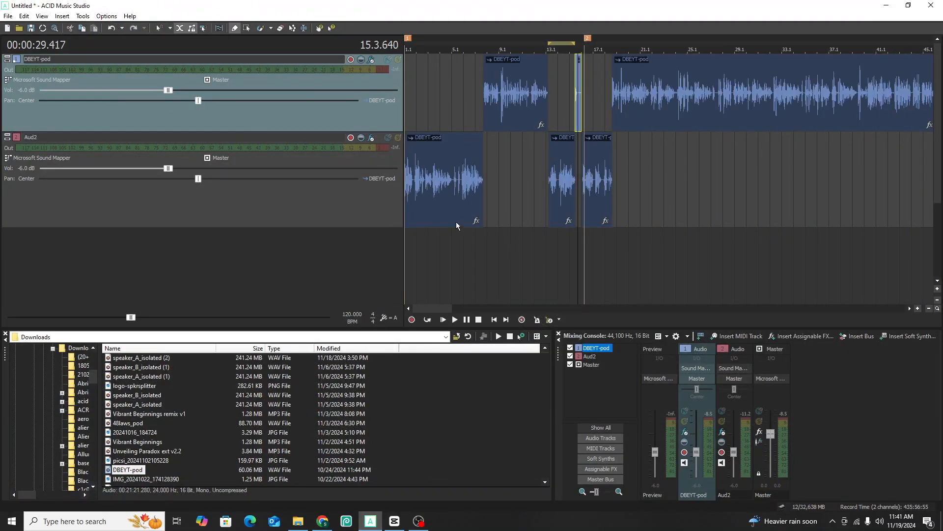
{"action": "mouse_move", "coordinate": [404, 230]}
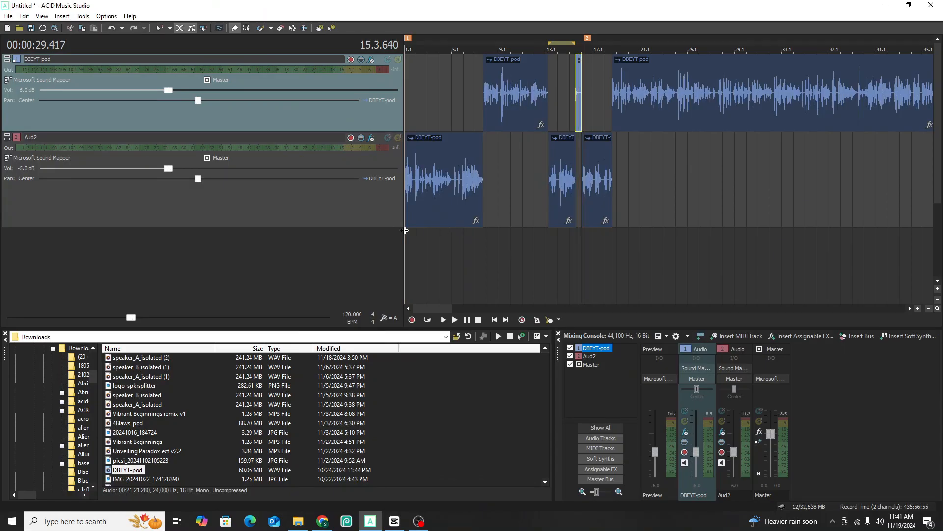
{"action": "mouse_move", "coordinate": [395, 237]}
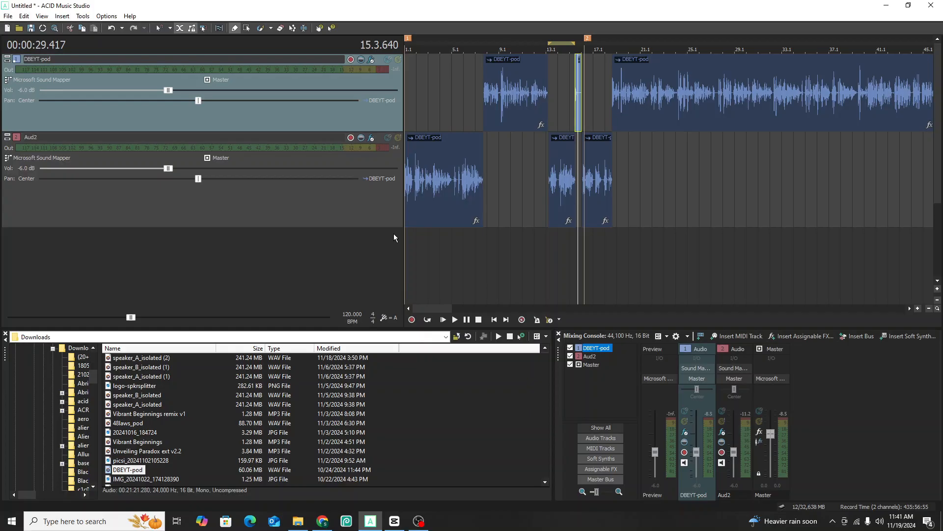
{"action": "mouse_move", "coordinate": [390, 264]}
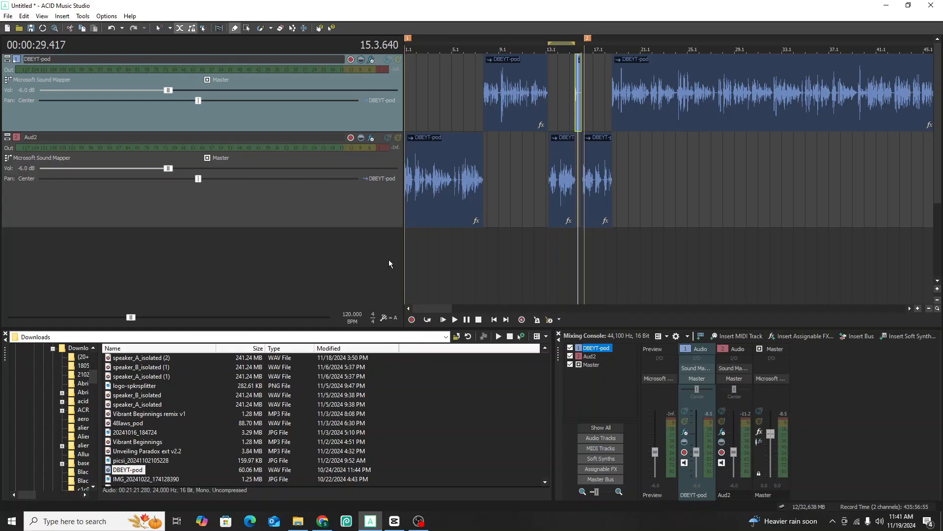